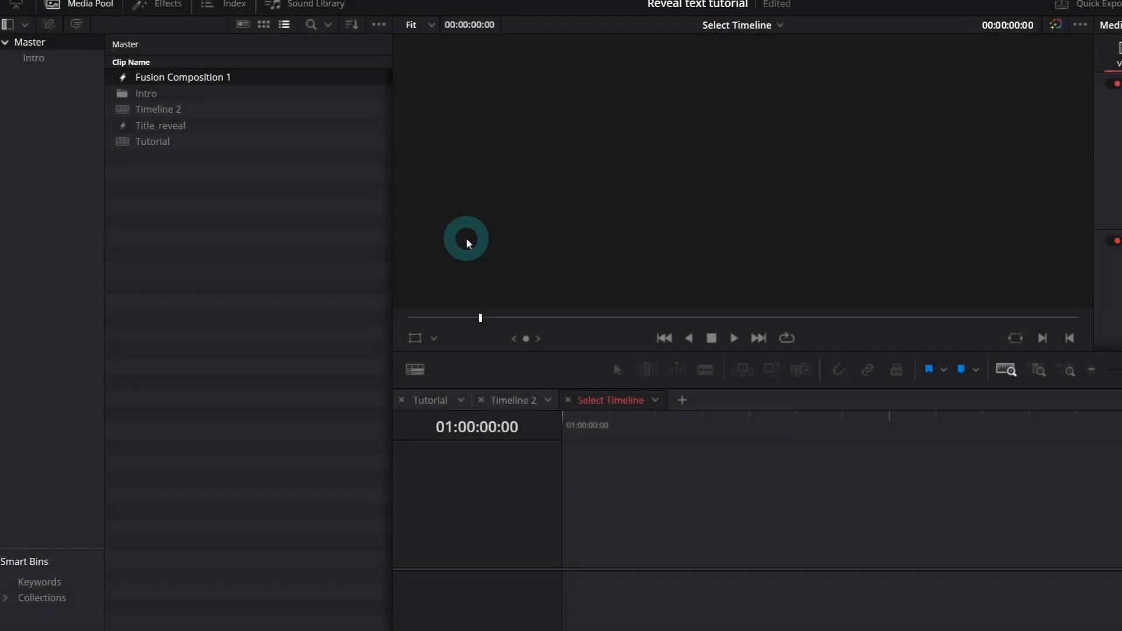
{"action": "mouse_move", "coordinate": [177, 298]}
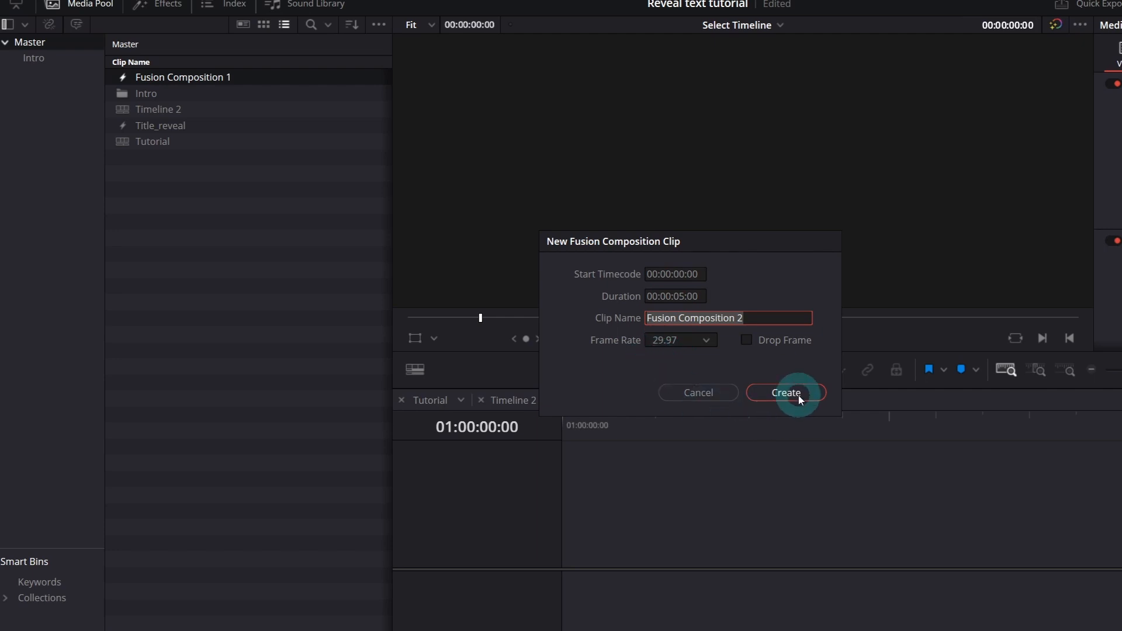
Step: Create the 5-second Fusion Composition 2 clip and open it for editing in Fusion
{"action": "left_click", "coordinate": [786, 392]}
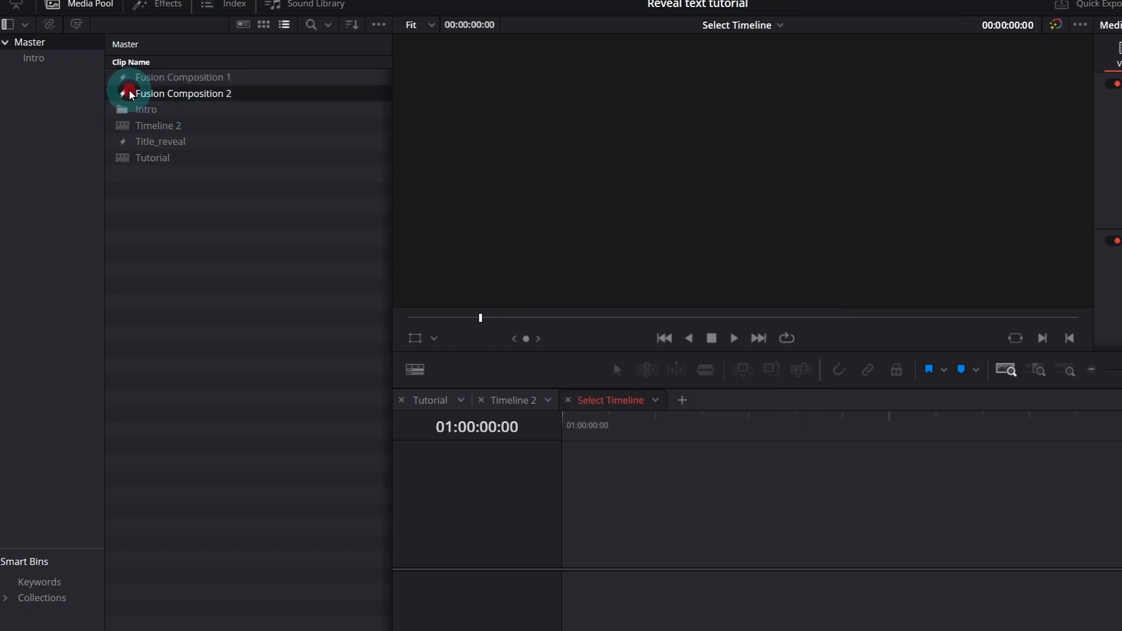
{"action": "double_click", "coordinate": [183, 94]}
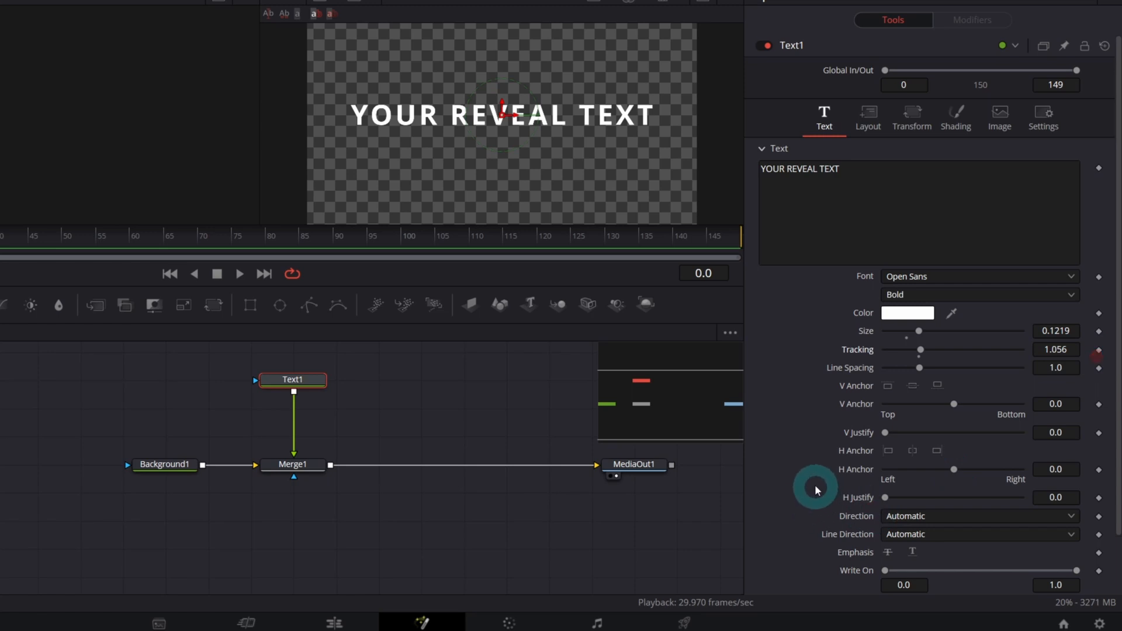
Step: Paste a linked instance of the Text1 node into the node view
{"action": "left_click_drag", "start_coordinate": [293, 379], "coordinate": [101, 434]}
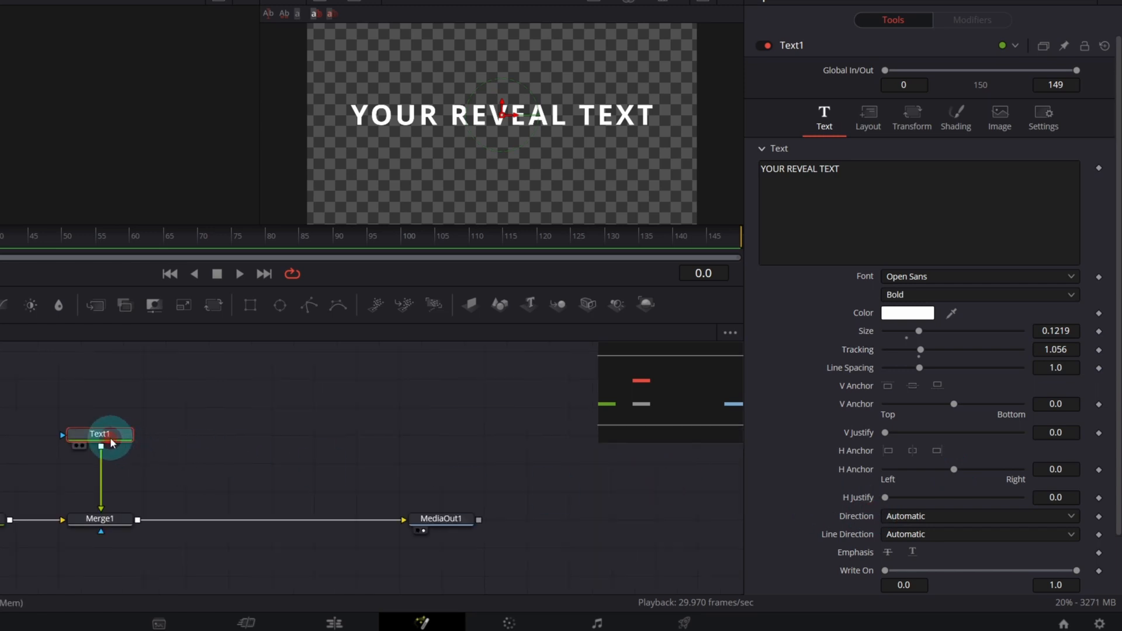
{"action": "key", "text": "ctrl+shift+v"}
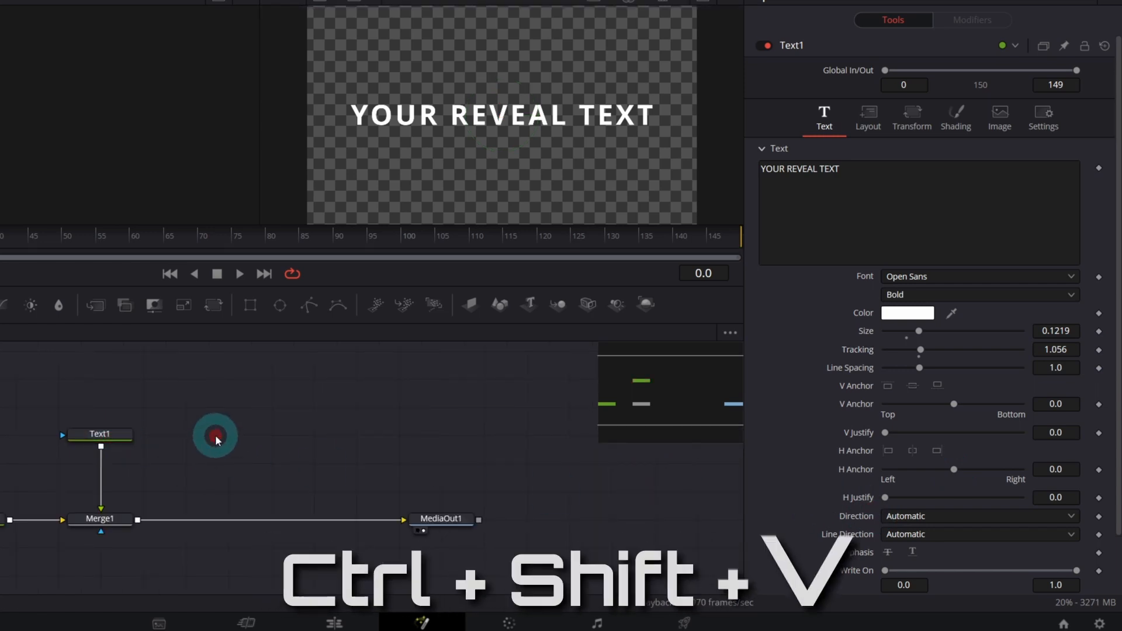
{"action": "key", "text": "ctrl+shift+v"}
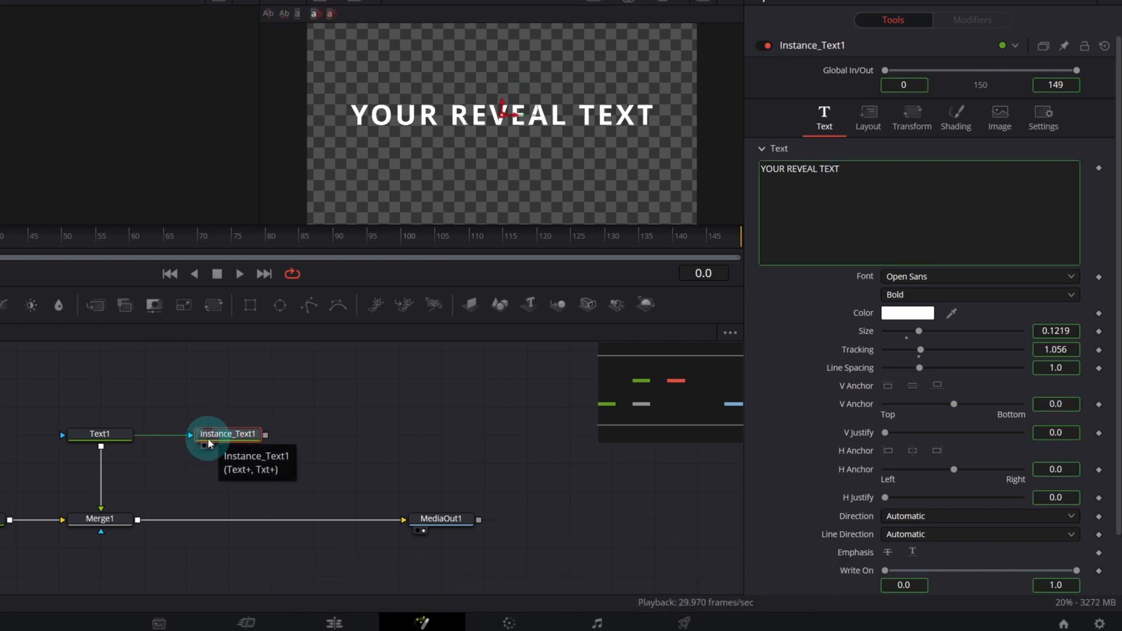
{"action": "mouse_move", "coordinate": [704, 480]}
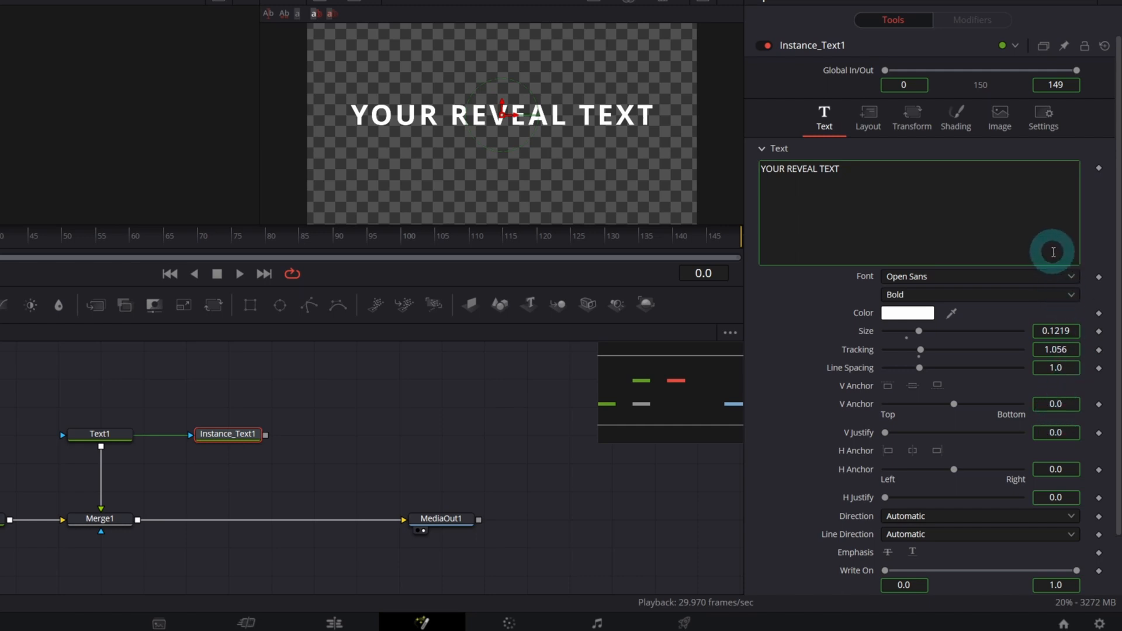
{"action": "mouse_move", "coordinate": [992, 346]}
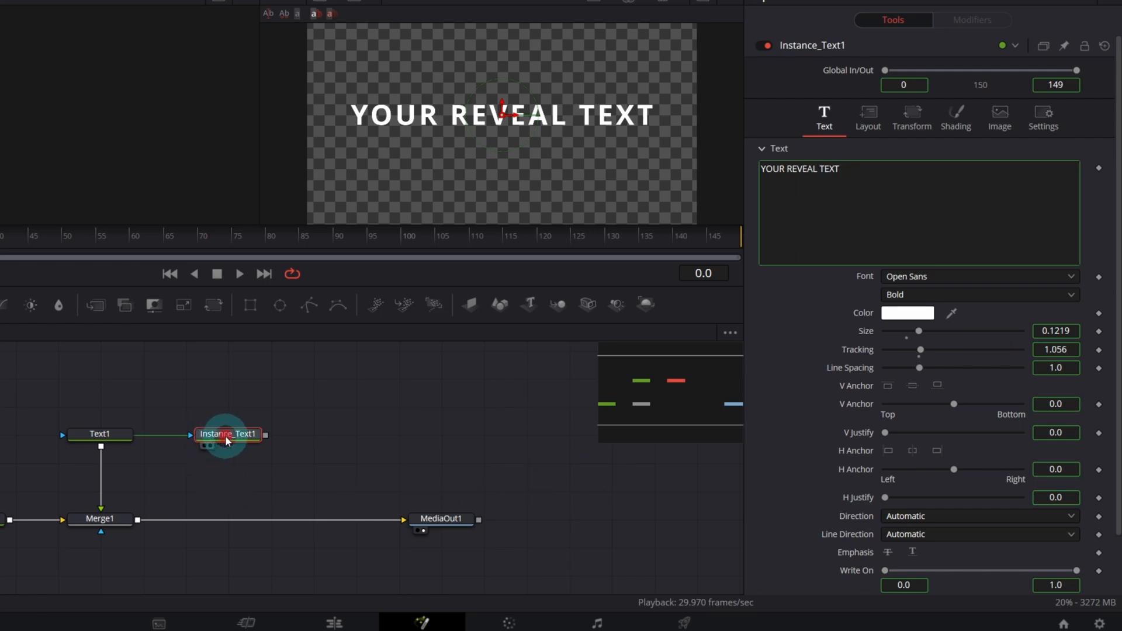
Step: Rename the Instance_Text1 node to 'bars'
{"action": "right_click", "coordinate": [228, 434]}
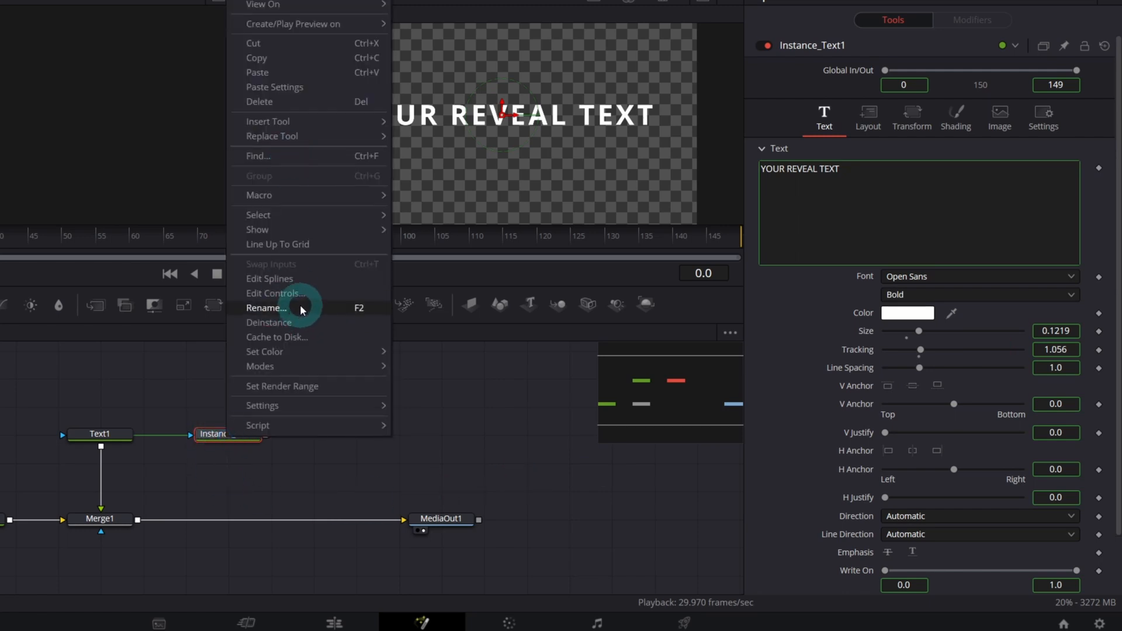
{"action": "left_click", "coordinate": [266, 307]}
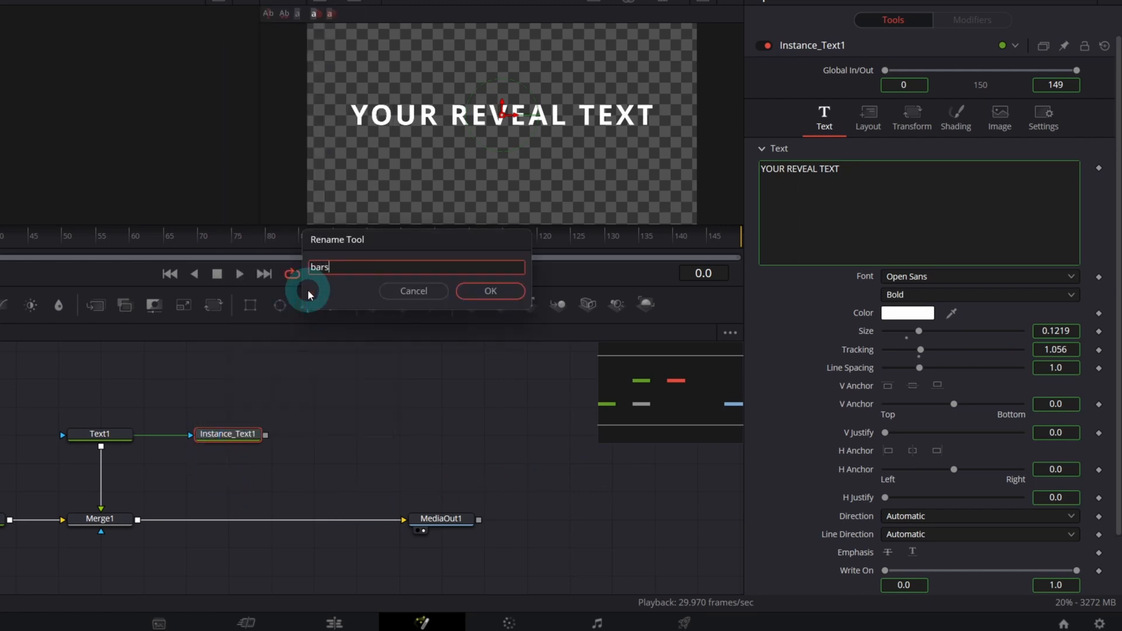
{"action": "left_click", "coordinate": [490, 291]}
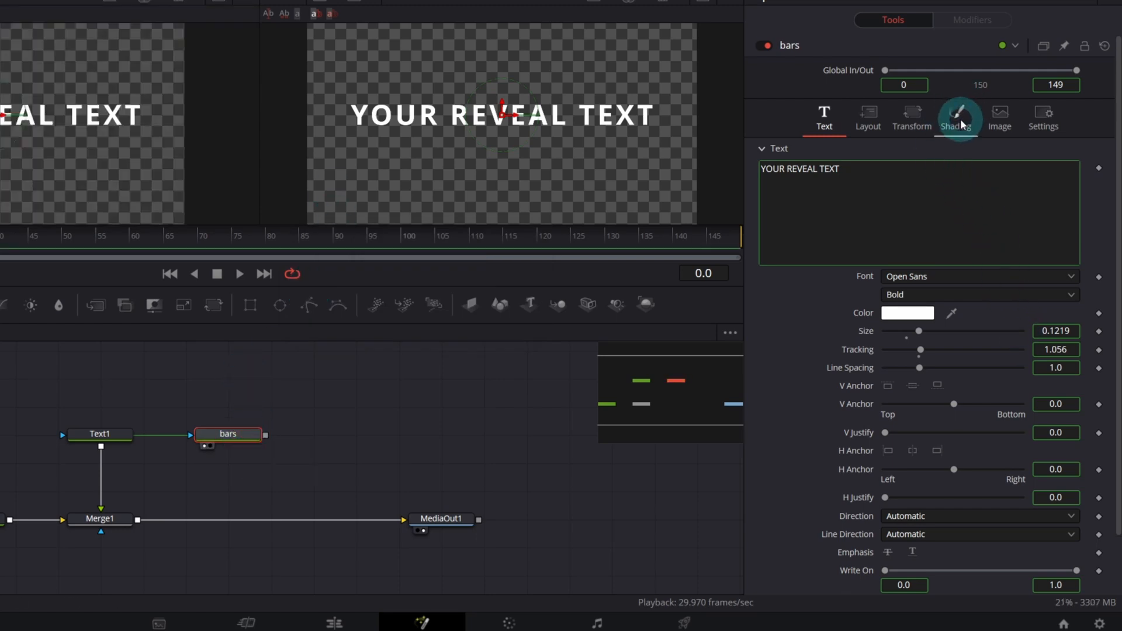
Step: Deinstance the Red Outline shading element's Enabled setting on bars and switch it on
{"action": "left_click", "coordinate": [956, 118]}
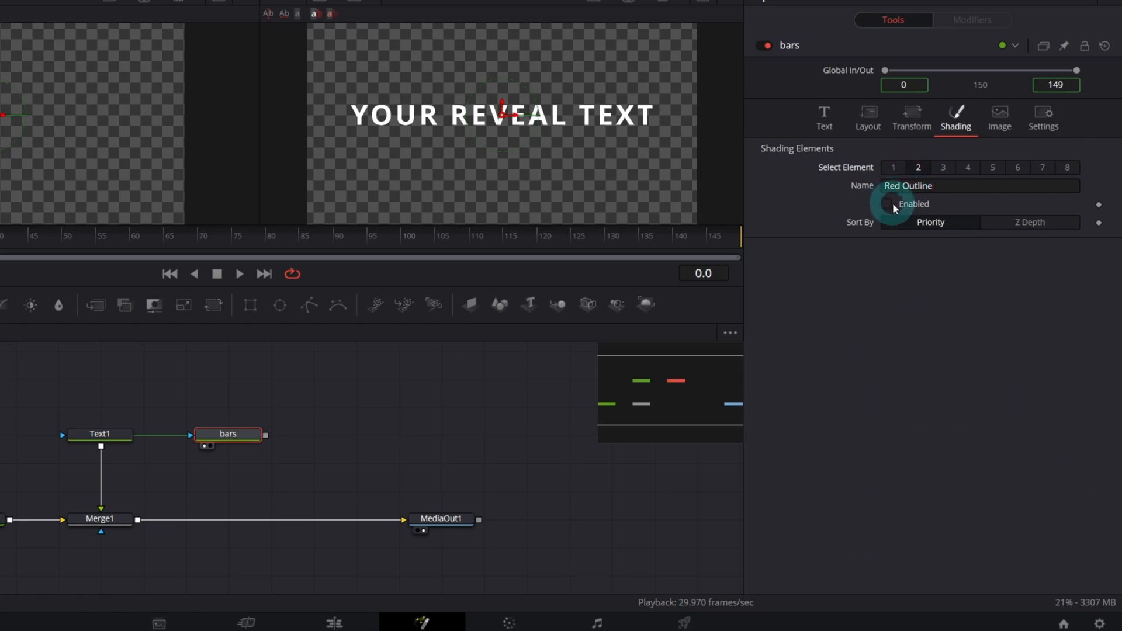
{"action": "right_click", "coordinate": [907, 203]}
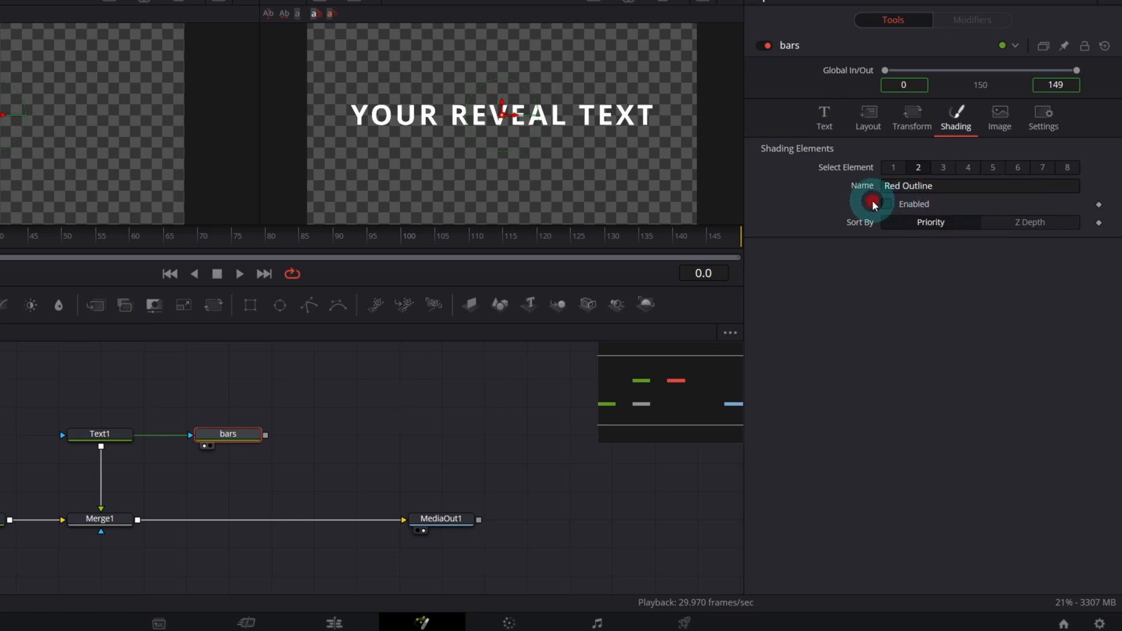
{"action": "left_click", "coordinate": [887, 204]}
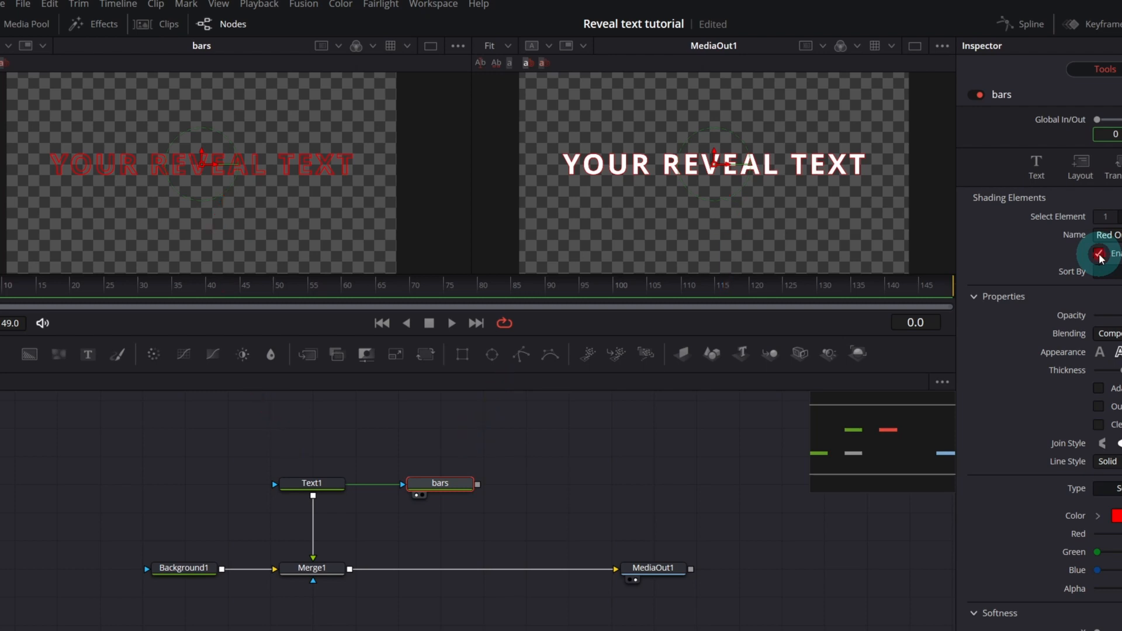
{"action": "right_click", "coordinate": [1103, 254]}
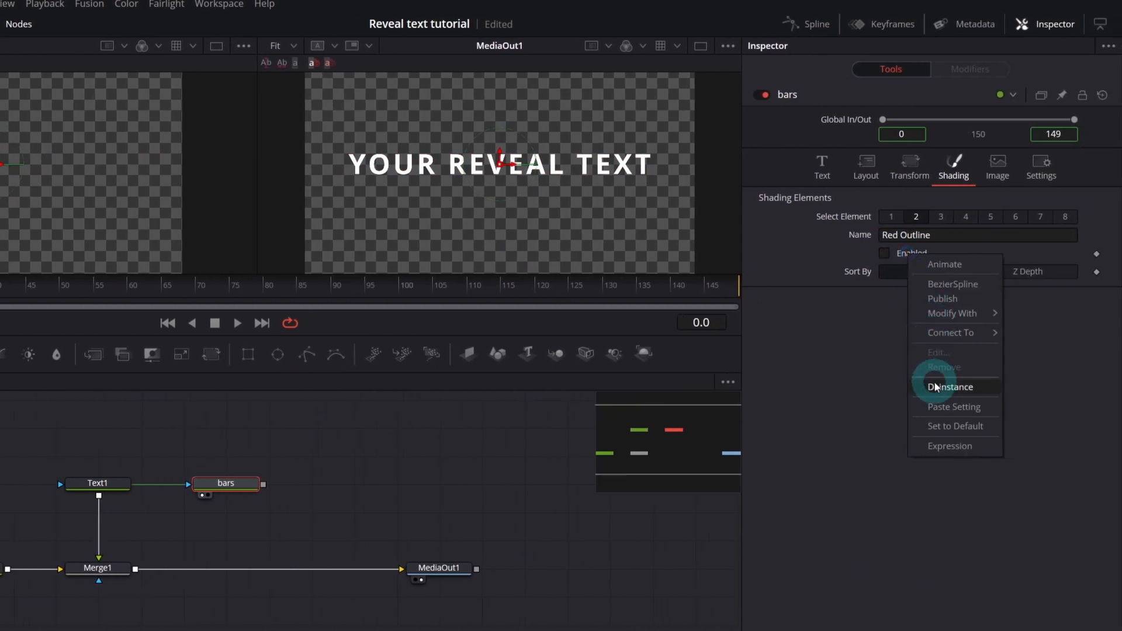
{"action": "left_click", "coordinate": [885, 253]}
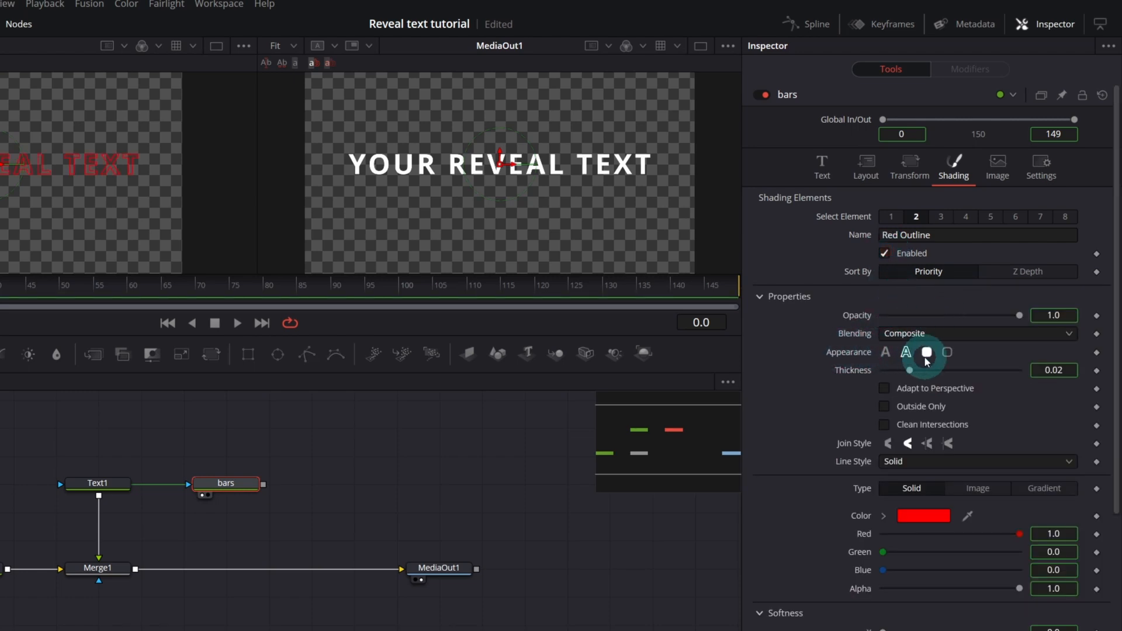
Step: Make the outline a solid block at Text level, extended vertically and coloured orange
{"action": "right_click", "coordinate": [926, 351]}
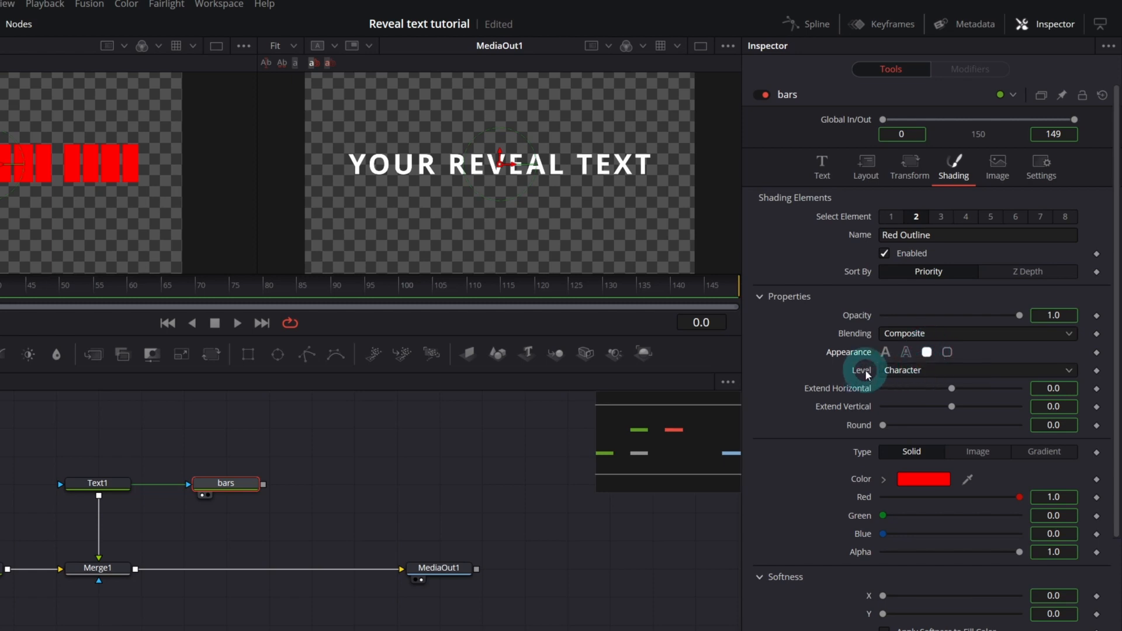
{"action": "left_click", "coordinate": [977, 370]}
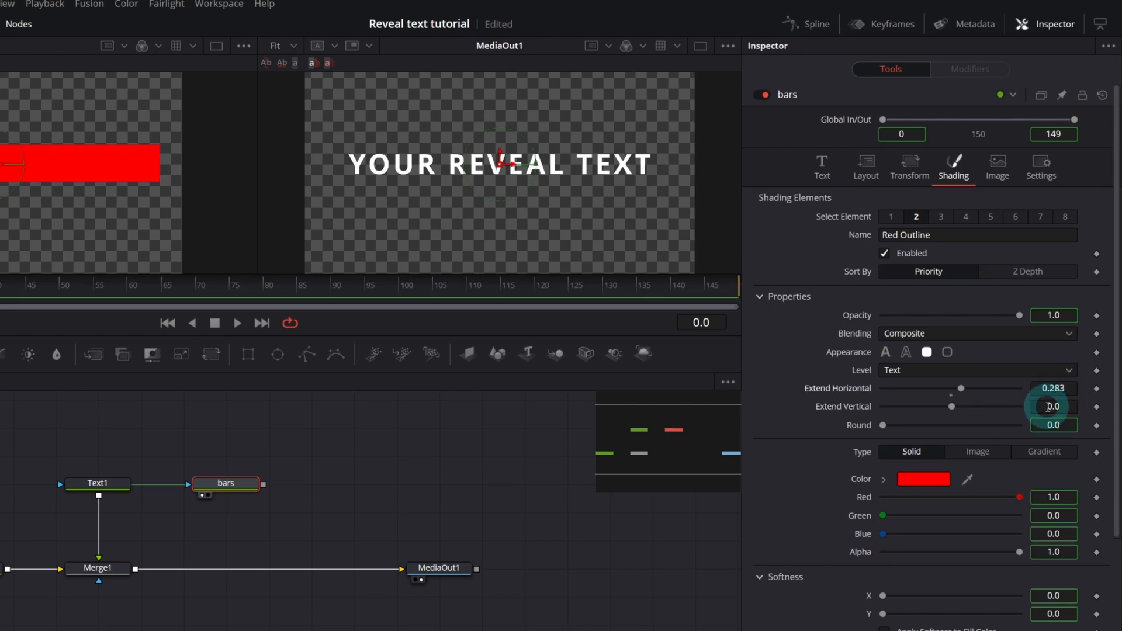
{"action": "left_click", "coordinate": [923, 479]}
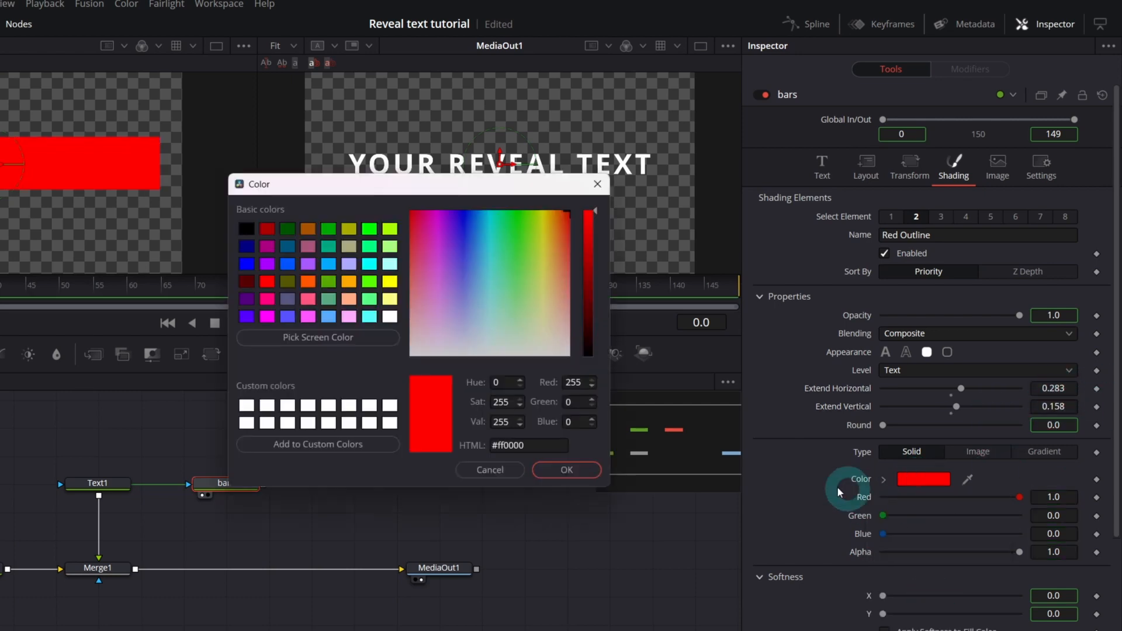
{"action": "left_click", "coordinate": [566, 470]}
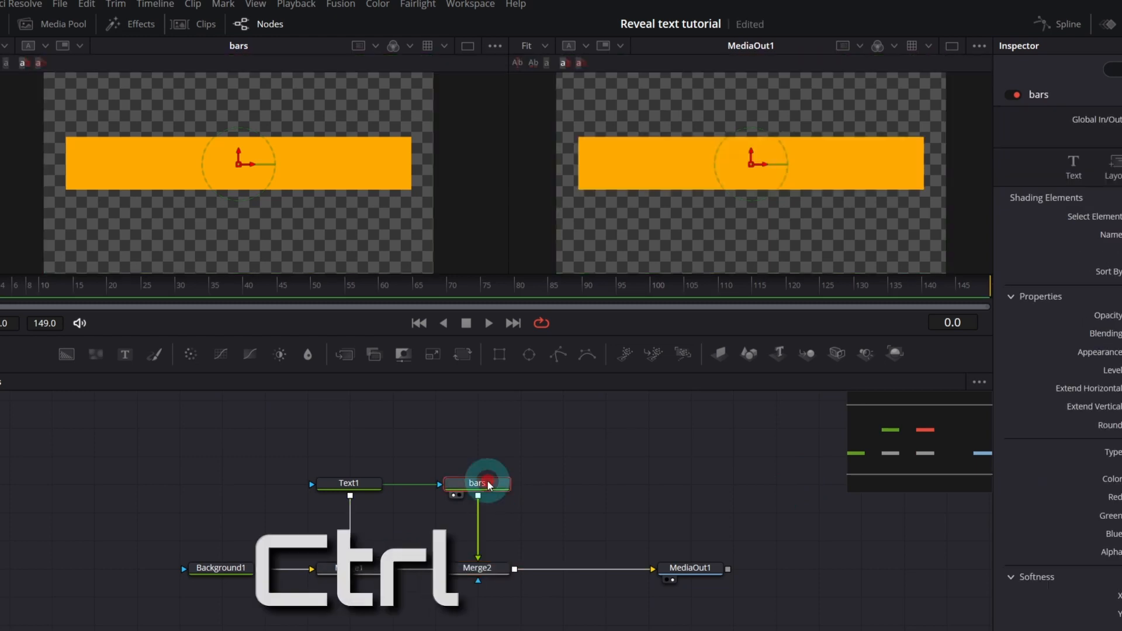
Step: Paste a linked Instance_bars copy of bars and wire it into Merge2
{"action": "key", "text": "ctrl+shift+v"}
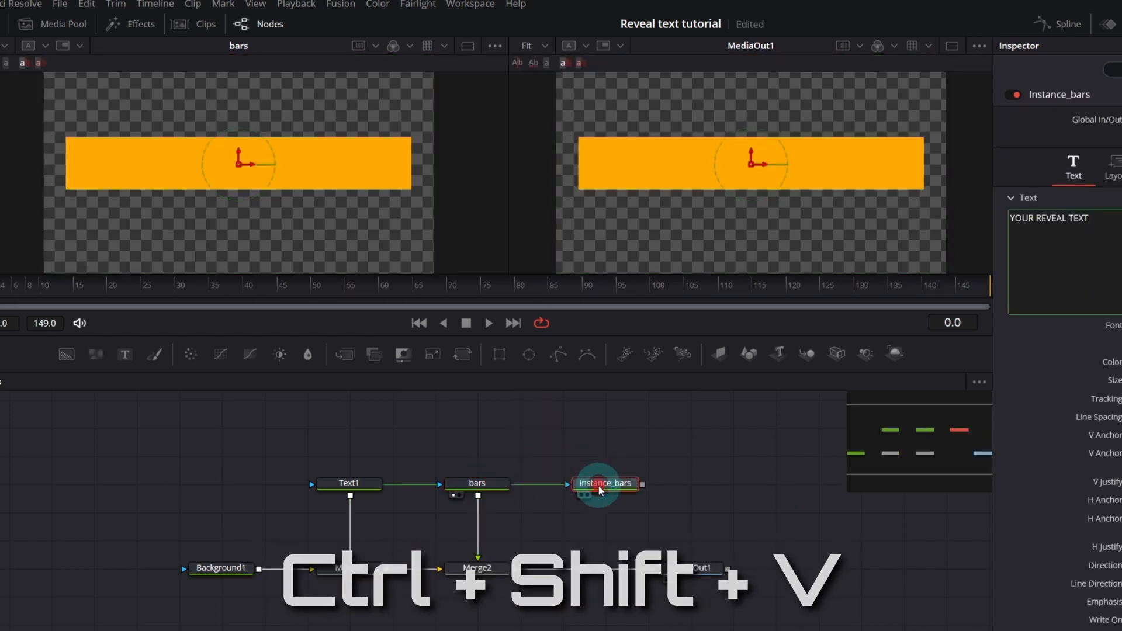
{"action": "key", "text": "ctrl+shift+v"}
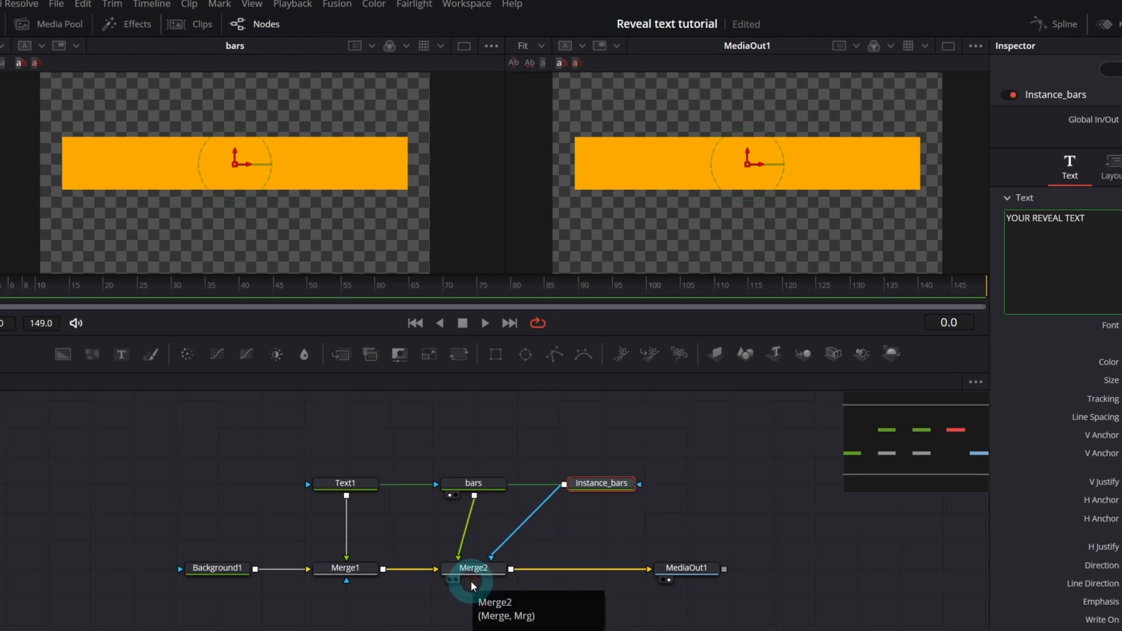
{"action": "left_click", "coordinate": [472, 568]}
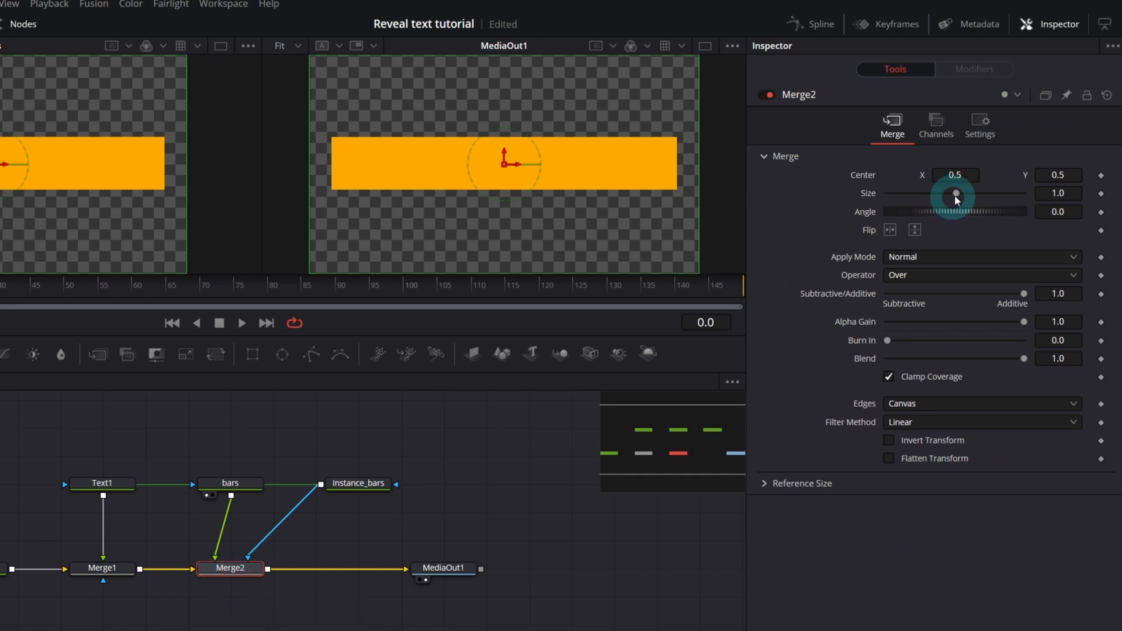
{"action": "left_click", "coordinate": [357, 483]}
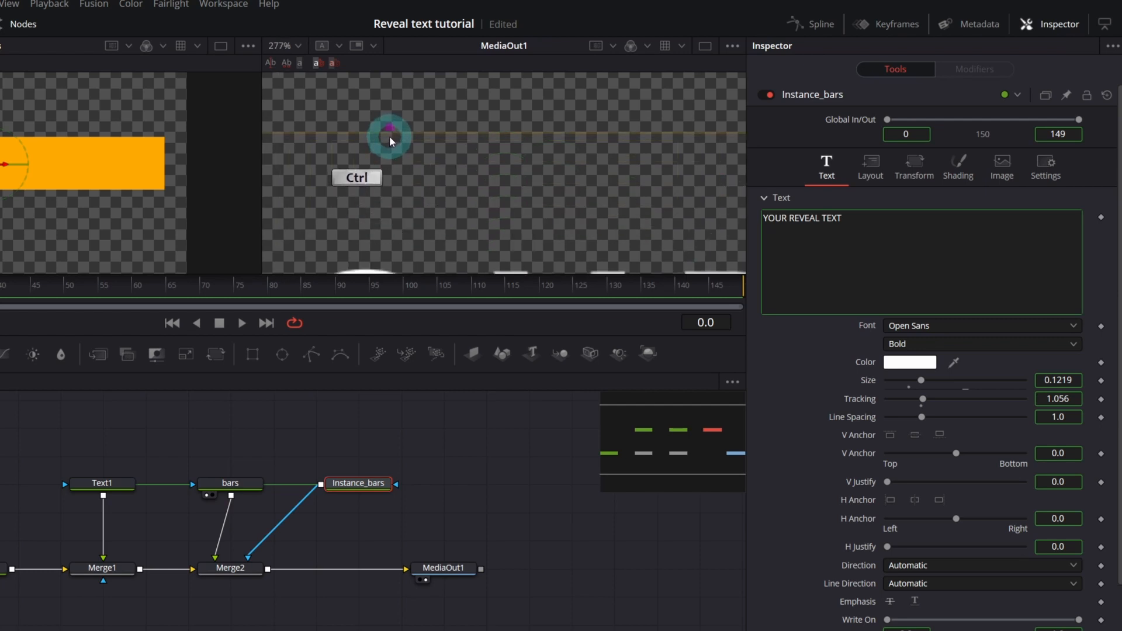
{"action": "scroll", "scroll_direction": "up", "scroll_amount": 3}
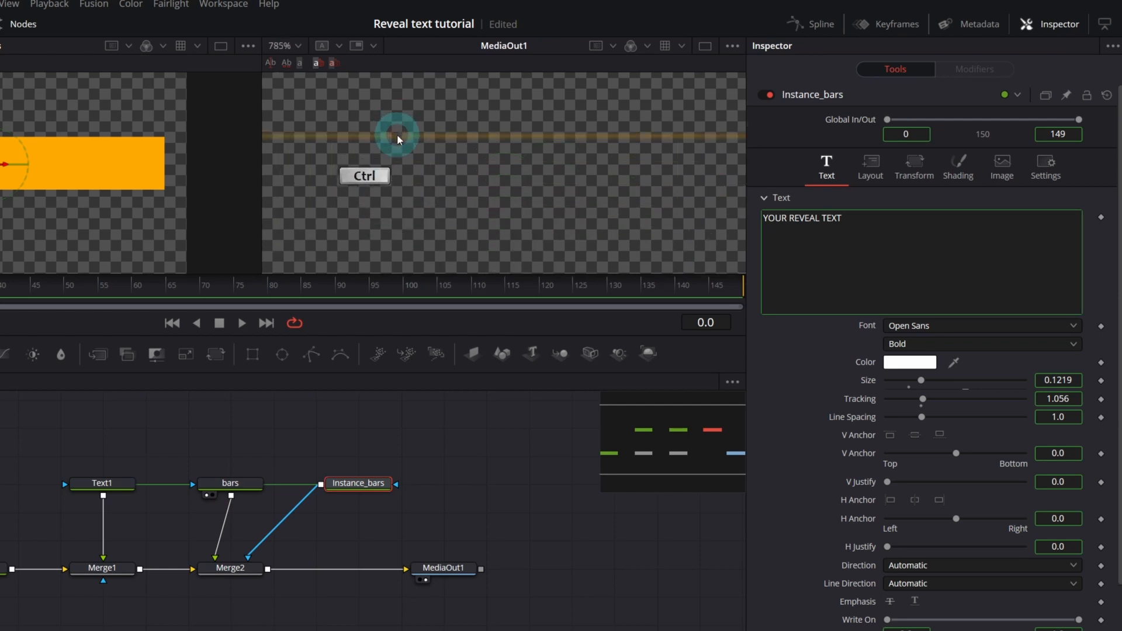
{"action": "mouse_move", "coordinate": [420, 399]}
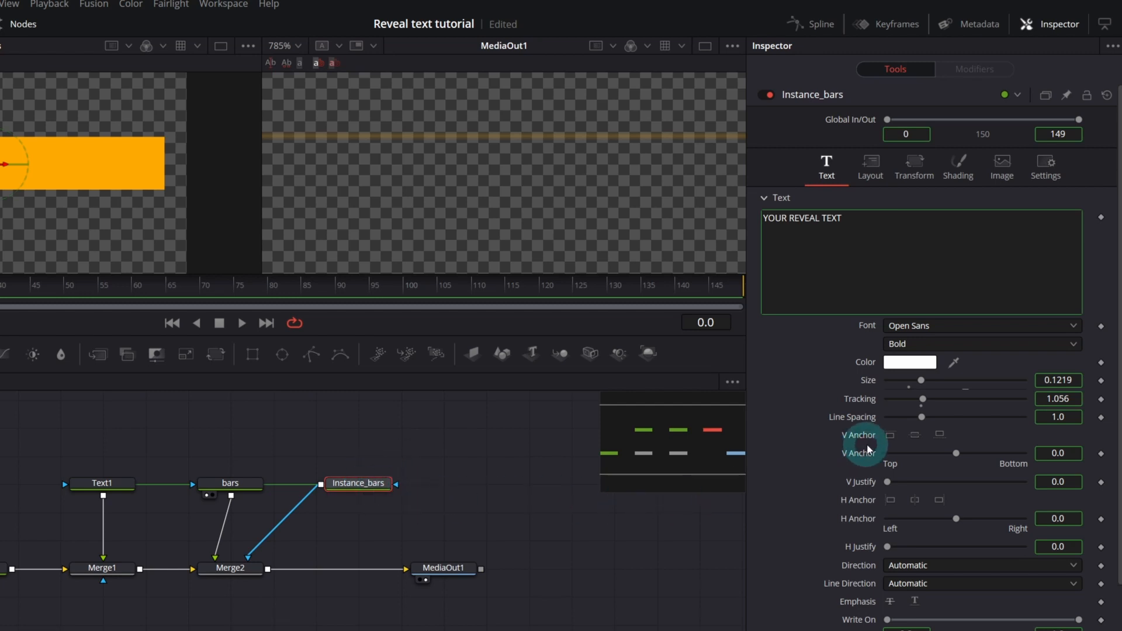
Step: Set Instance_bars' outline Extend Horizontal 0.289 and Vertical 0.164, viewer fit to frame
{"action": "left_click", "coordinate": [957, 164]}
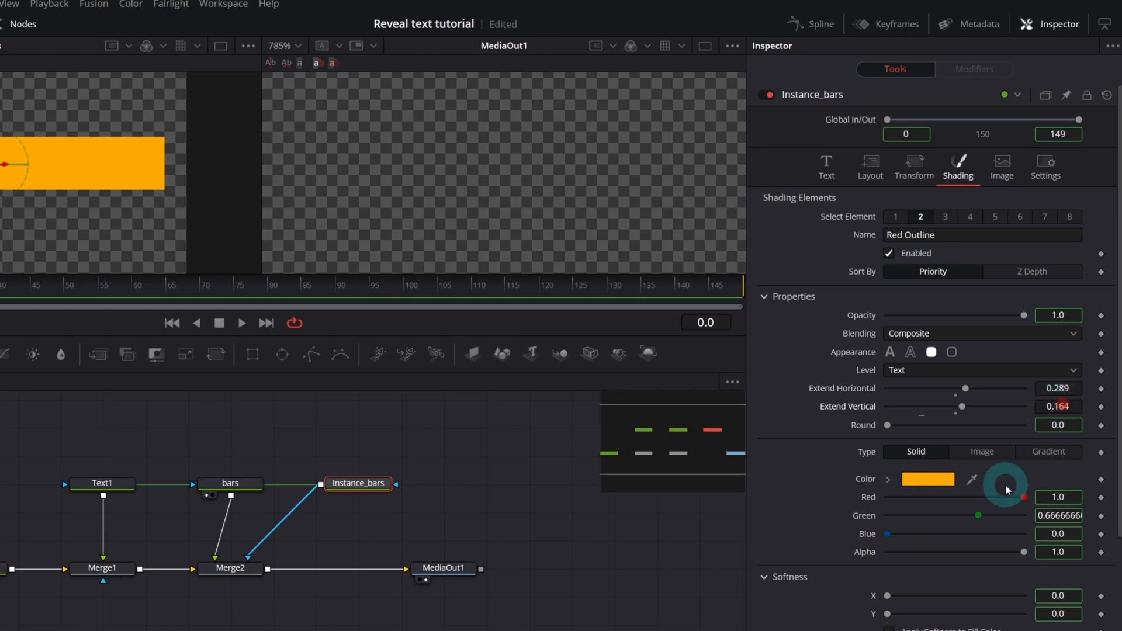
{"action": "left_click", "coordinate": [297, 46]}
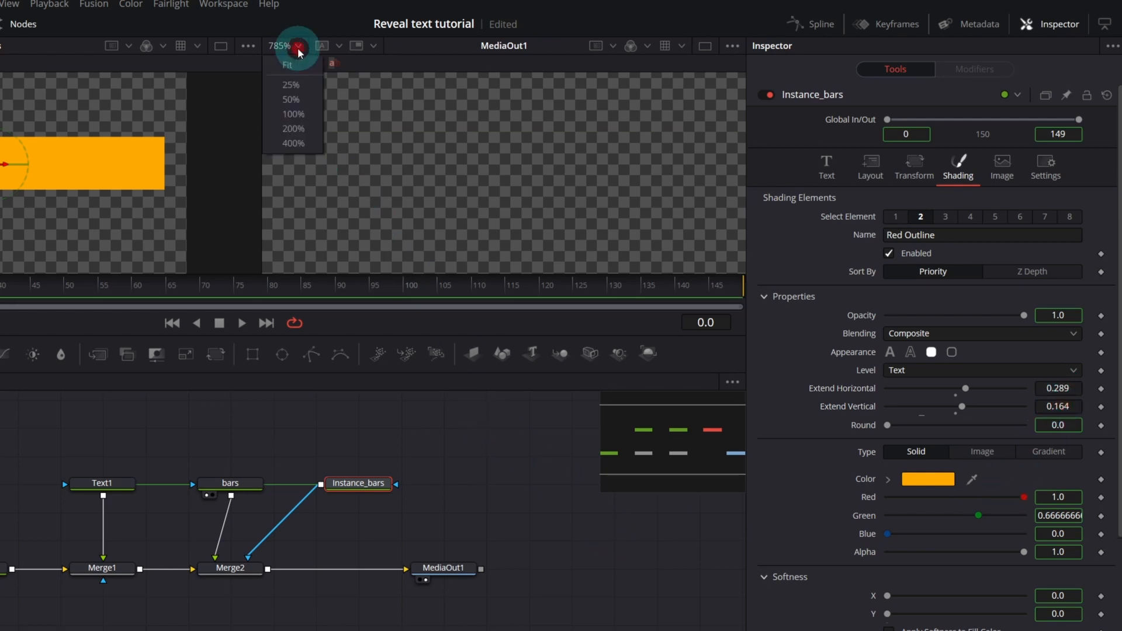
{"action": "right_click", "coordinate": [881, 608]}
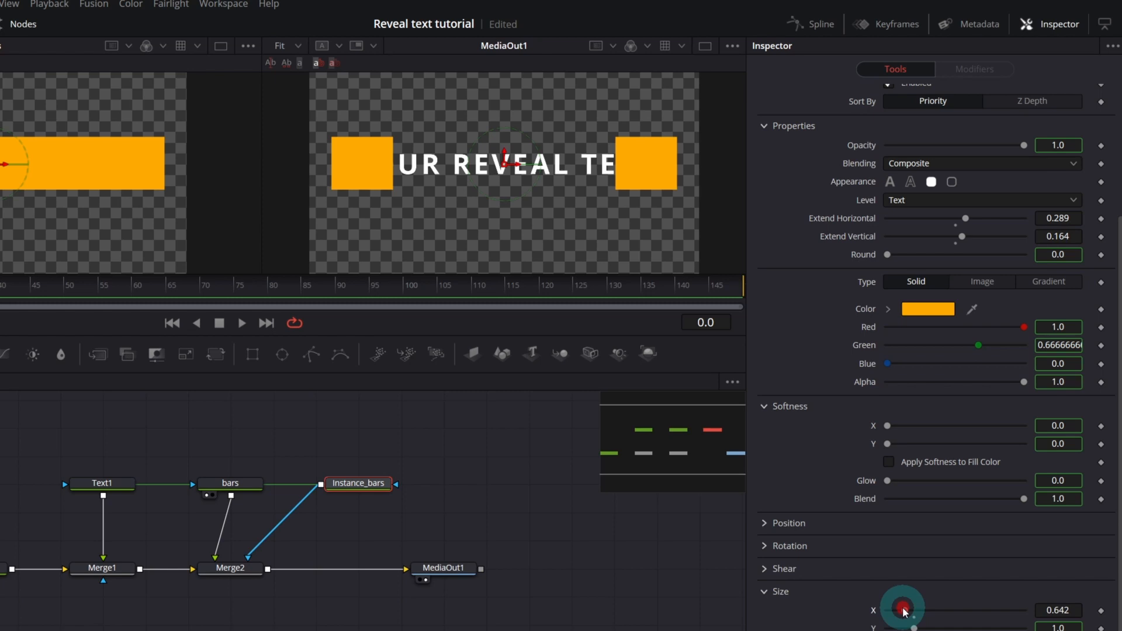
Step: Set the instanced outline colour to white and widen Size X to 0.882
{"action": "left_click", "coordinate": [927, 308]}
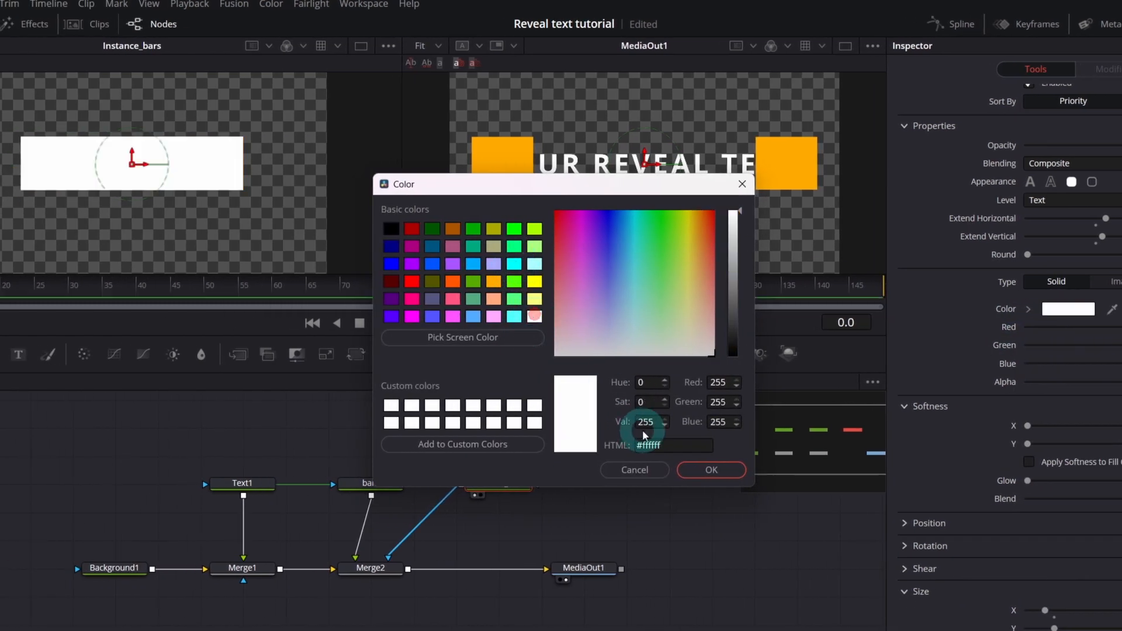
{"action": "left_click", "coordinate": [710, 470]}
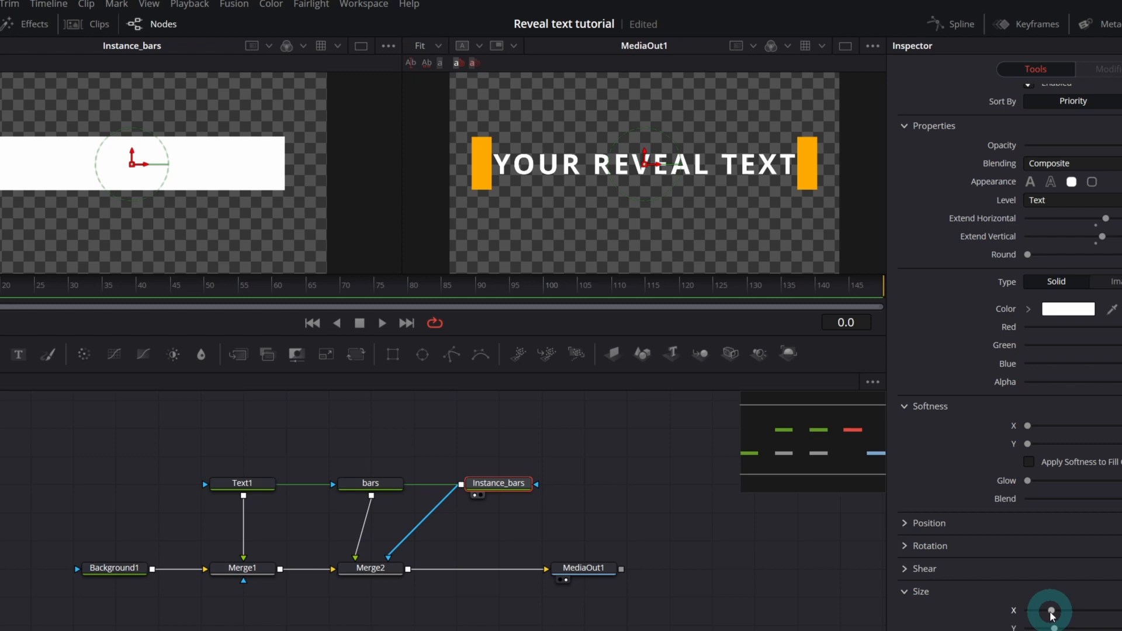
{"action": "mouse_move", "coordinate": [991, 595]}
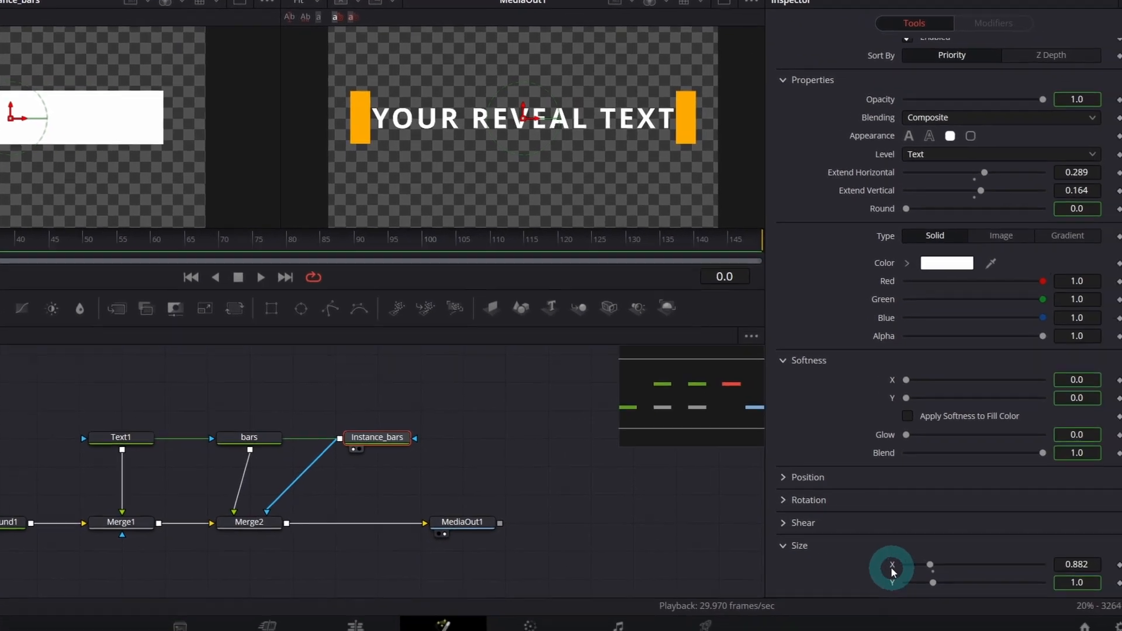
Step: Drive the instance's Size X with expression bars.SizeX2-0.05, rename it mask, narrow bars to 0.508
{"action": "right_click", "coordinate": [892, 572]}
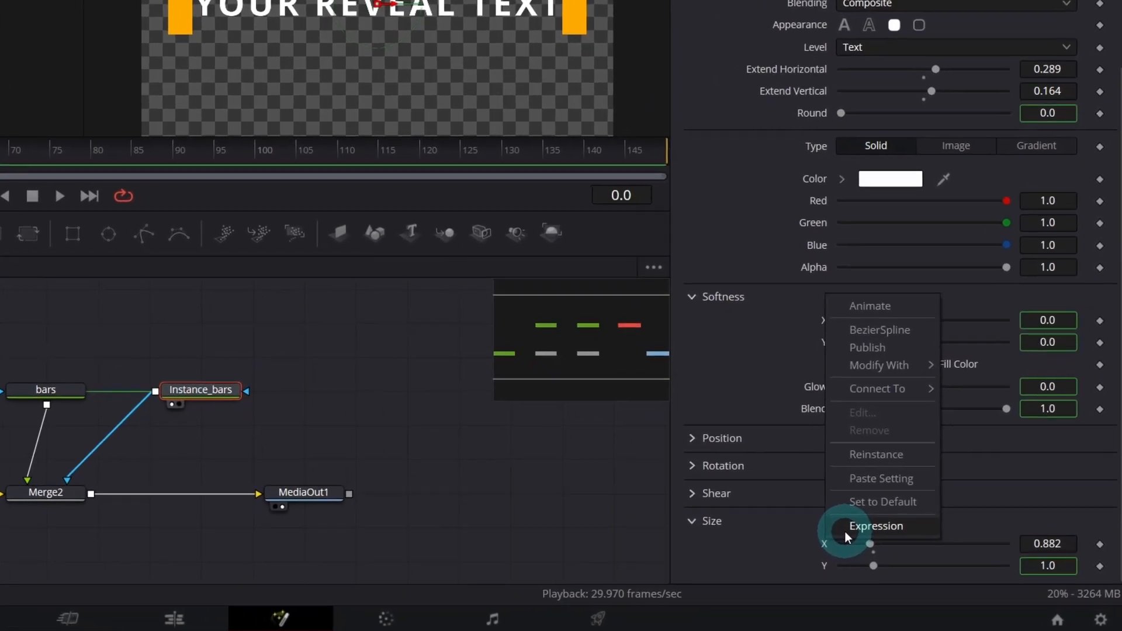
{"action": "left_click", "coordinate": [874, 525]}
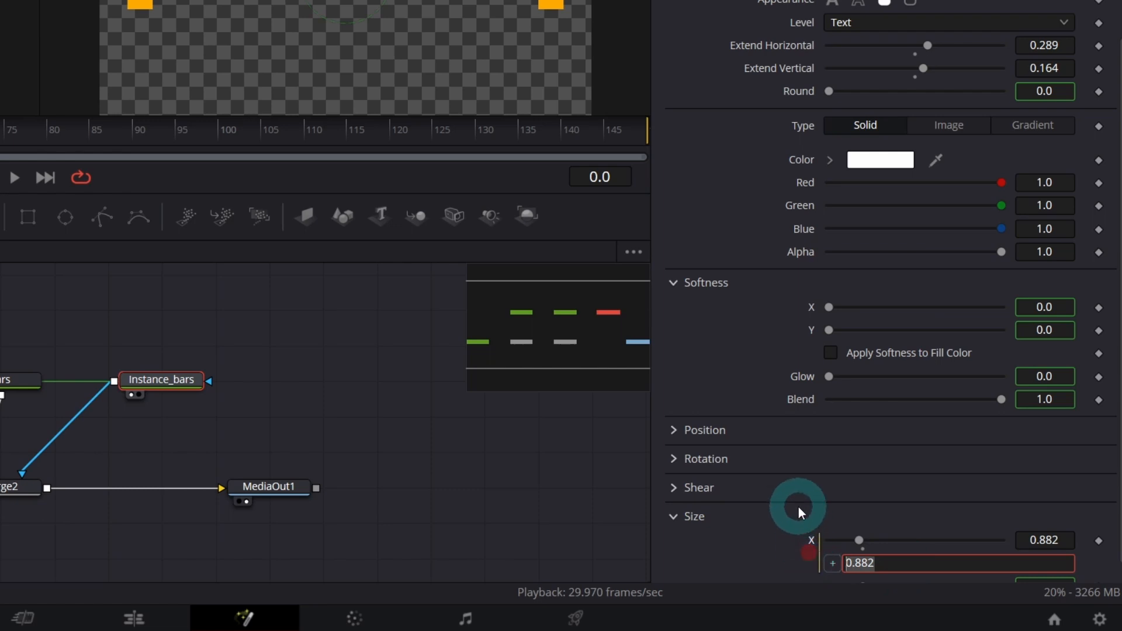
{"action": "type", "text": "bars"}
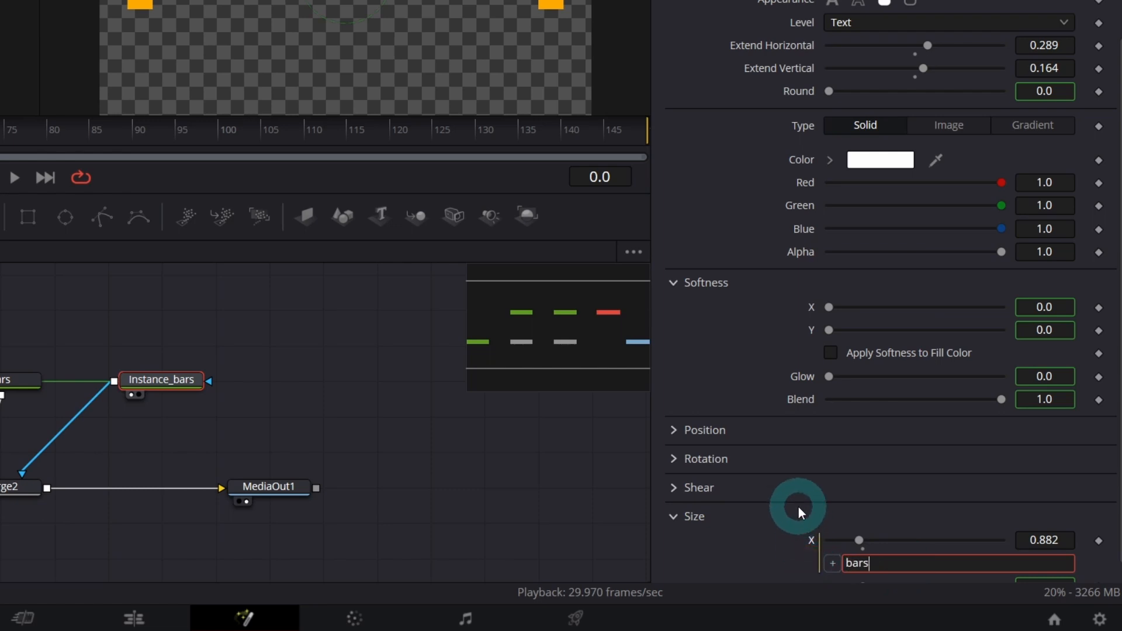
{"action": "type", "text": "."}
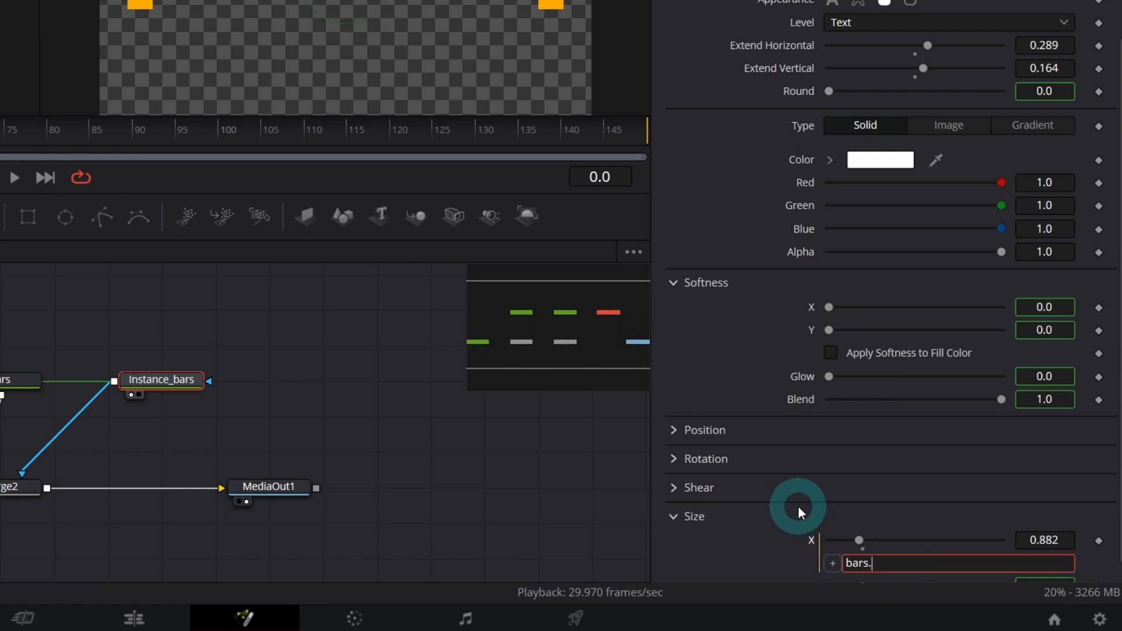
{"action": "type", "text": "SizeX2-0.05"}
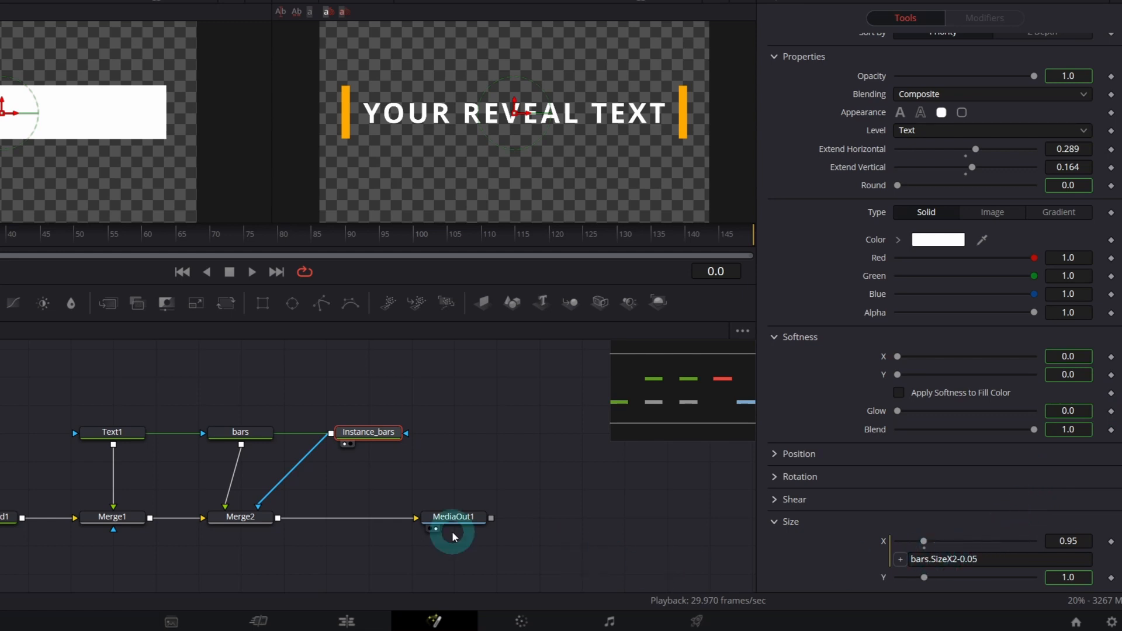
{"action": "mouse_move", "coordinate": [368, 432]}
{"action": "type", "text": "mask"}
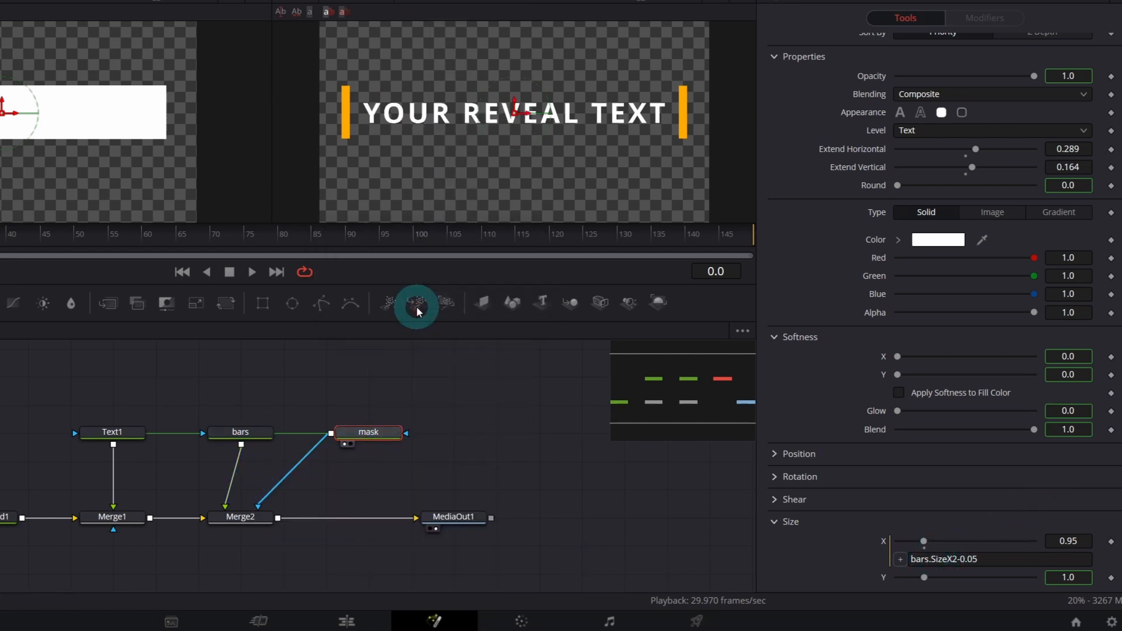
{"action": "left_click", "coordinate": [240, 433]}
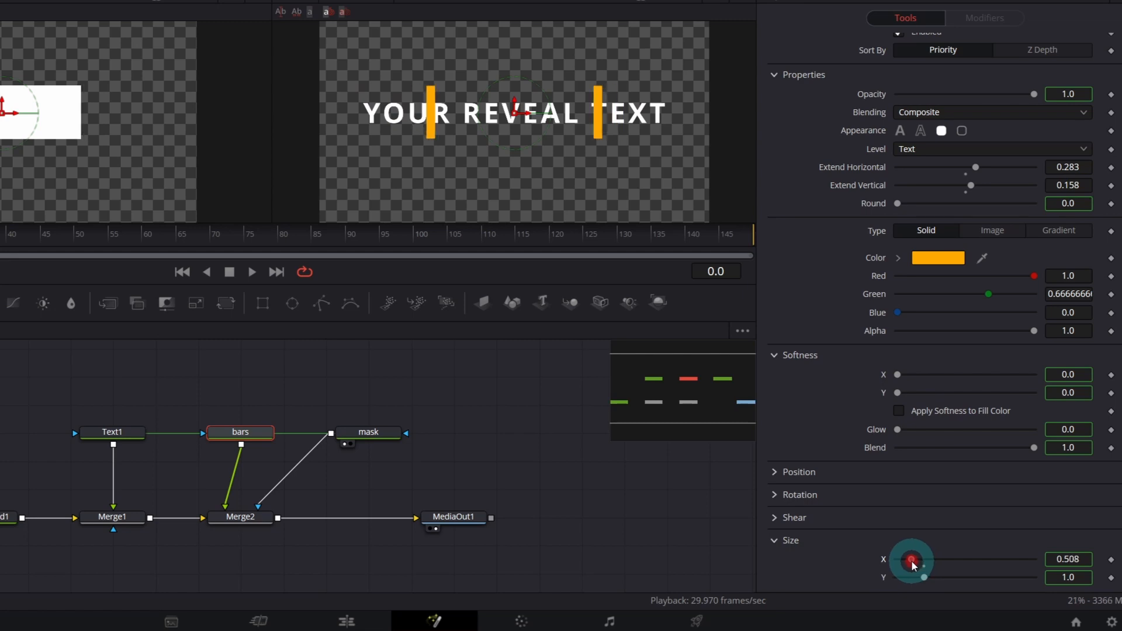
Step: Attach an Anim Curves modifier to bars' Size X and show its modifier settings
{"action": "right_click", "coordinate": [912, 560]}
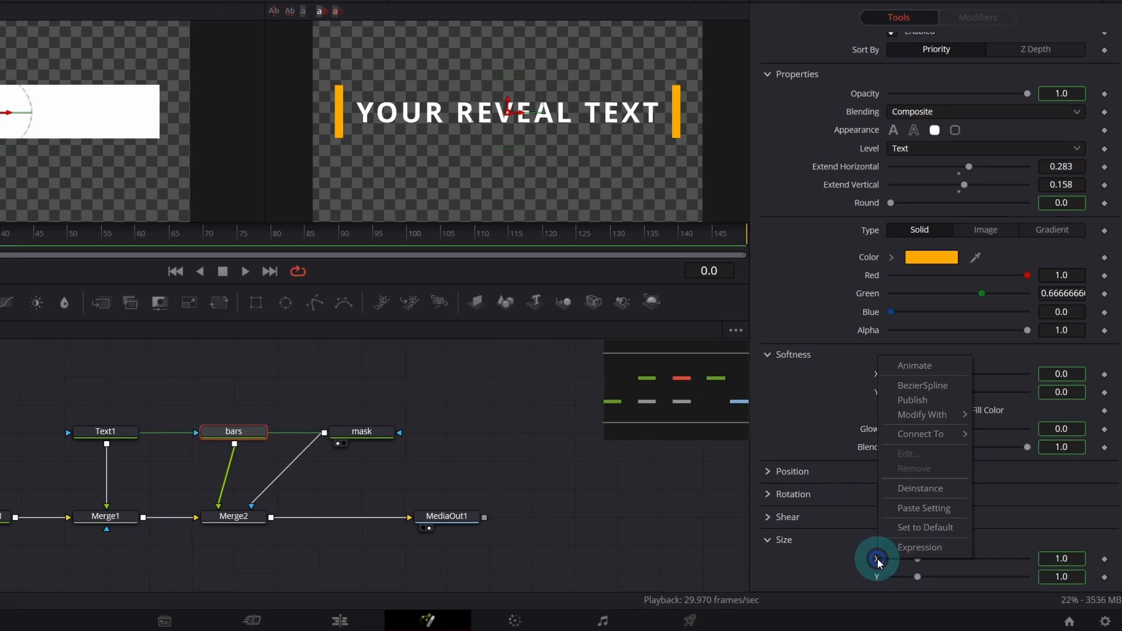
{"action": "left_click", "coordinate": [922, 414]}
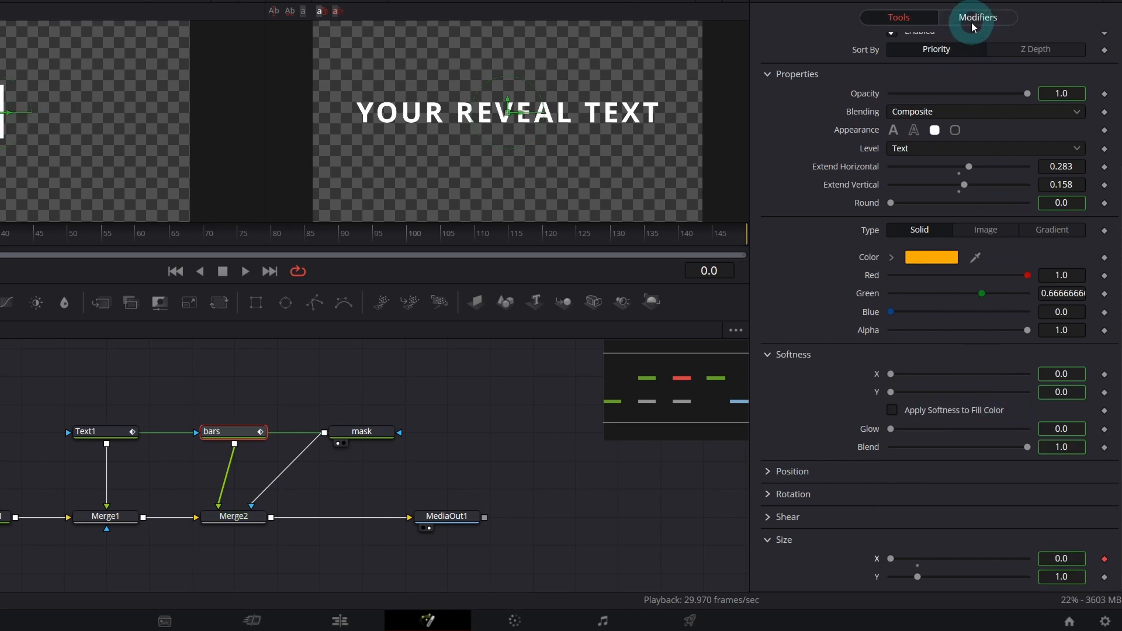
{"action": "left_click", "coordinate": [977, 17]}
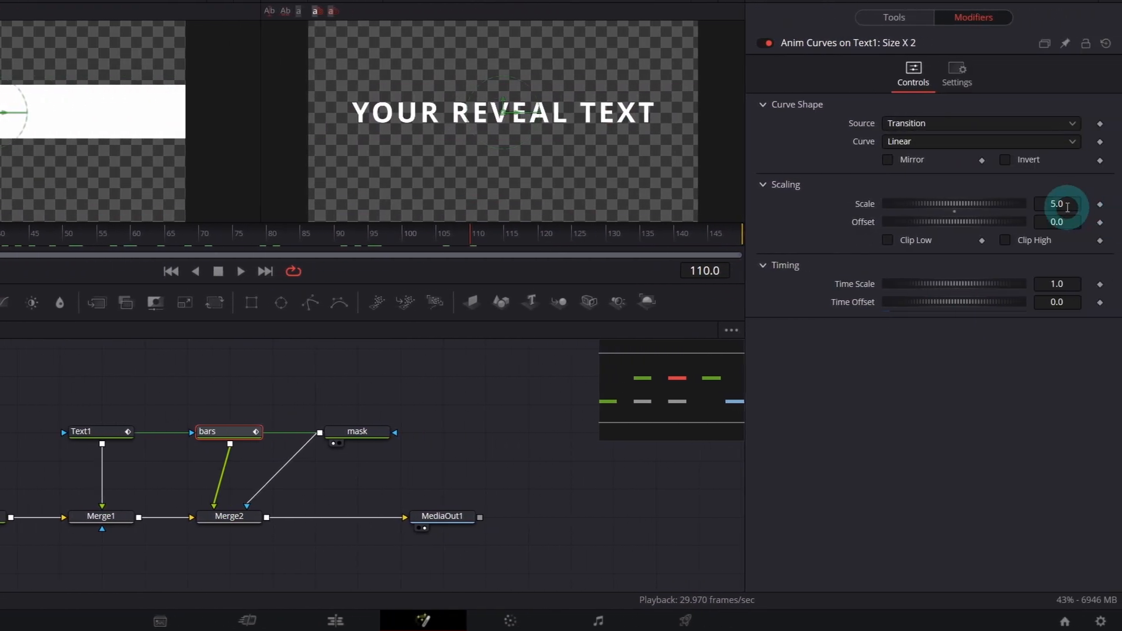
Step: Set the Anim Curves Scale to 1.0 and Offset to 0.0 so the bars spread to frame the text
{"action": "left_click", "coordinate": [1058, 203]}
{"action": "type", "text": "1"}
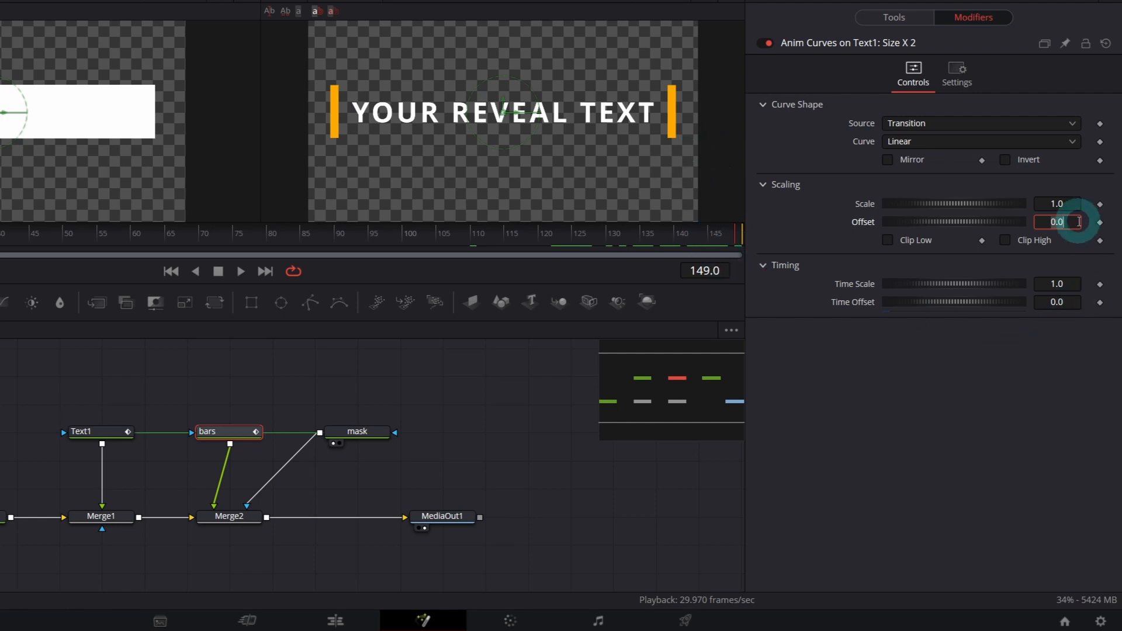
{"action": "left_click", "coordinate": [1006, 240]}
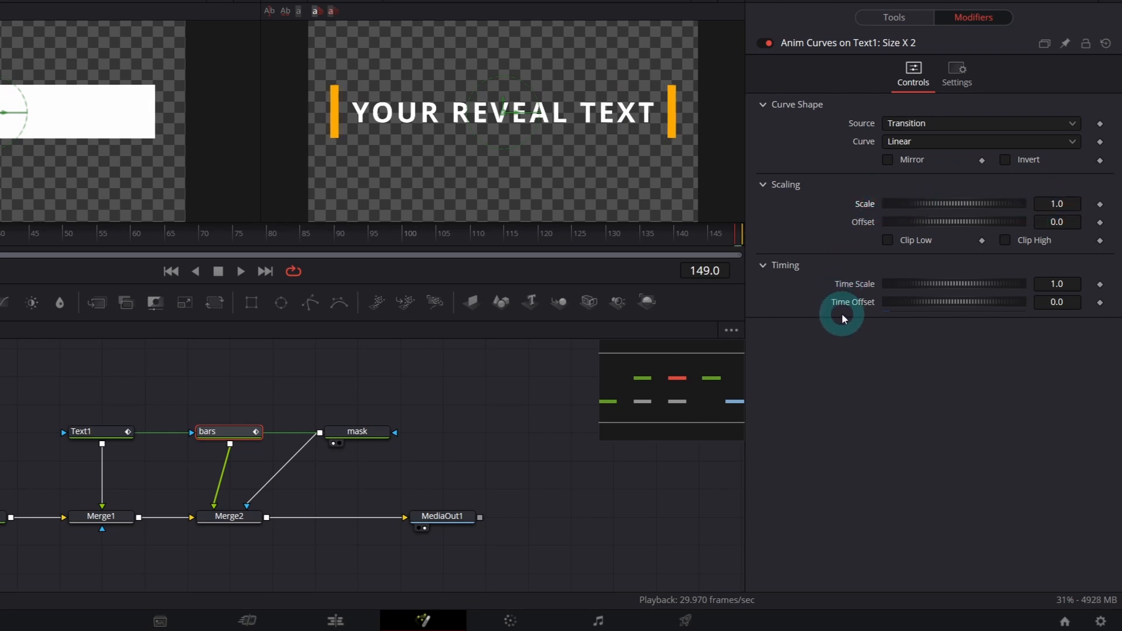
{"action": "mouse_move", "coordinate": [829, 351]}
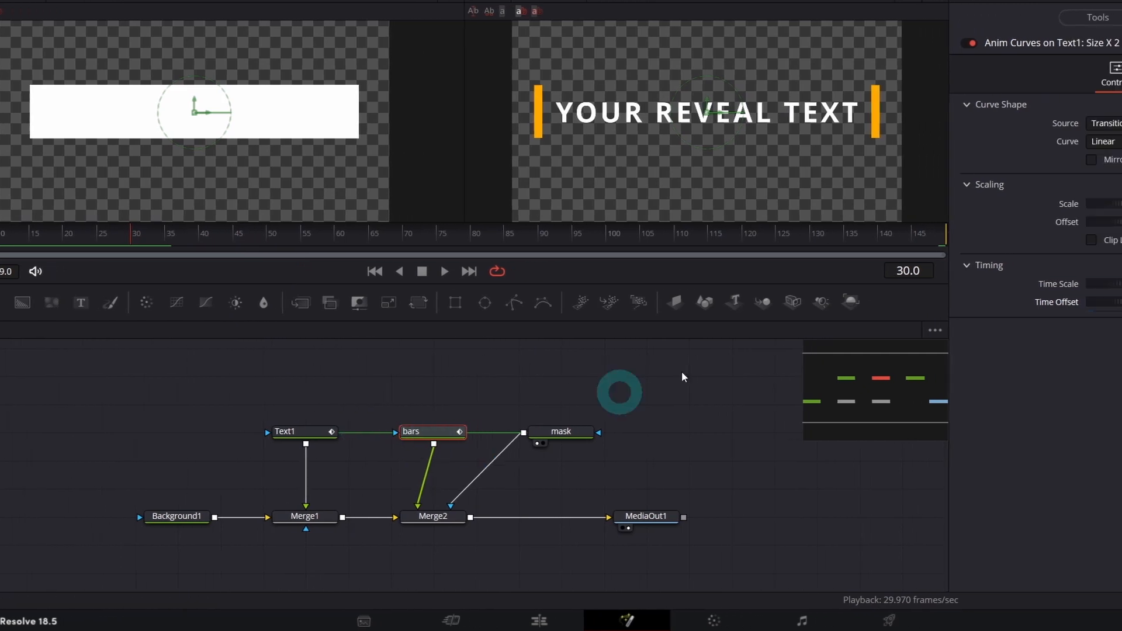
Step: Set the Size X anim curve to Easing with Cubic in and Sine out
{"action": "left_click", "coordinate": [1103, 141]}
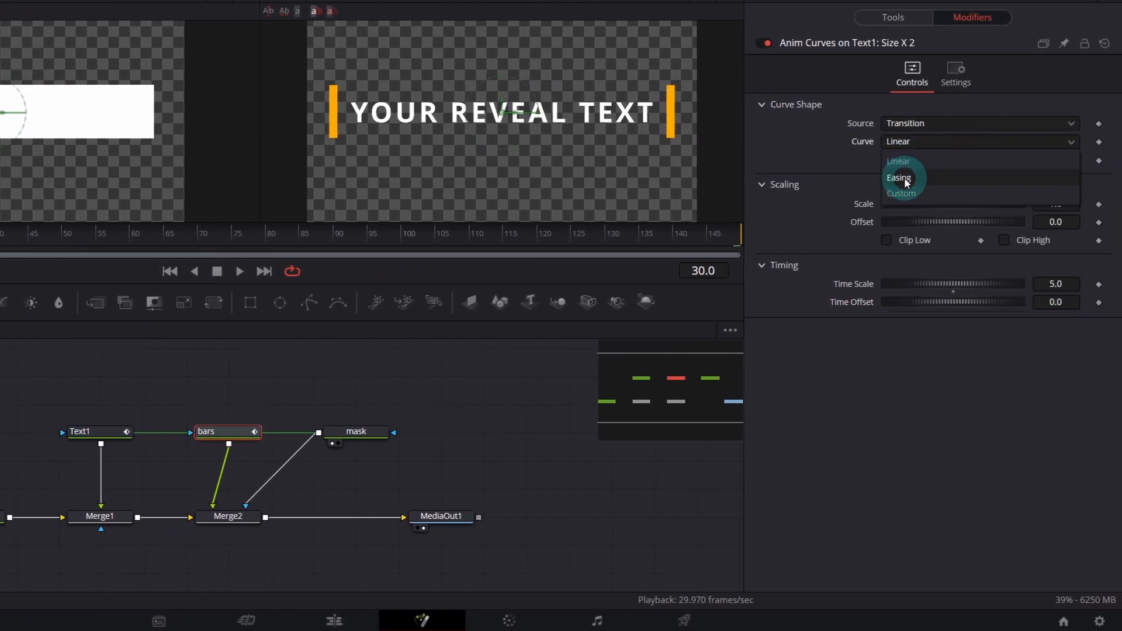
{"action": "left_click", "coordinate": [902, 193]}
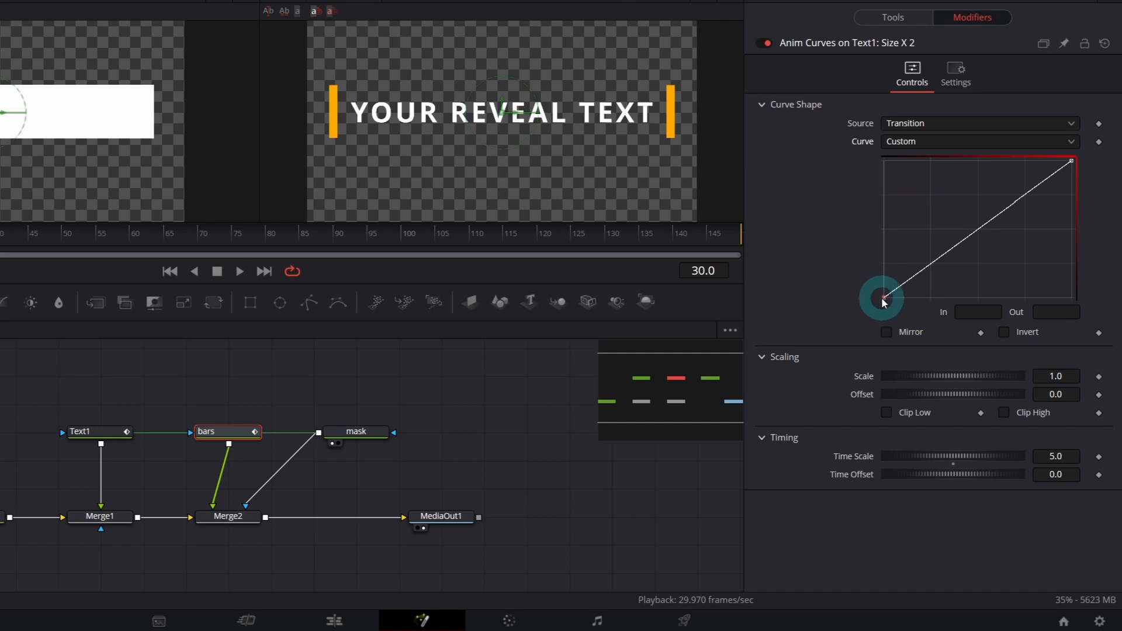
{"action": "left_click", "coordinate": [978, 141]}
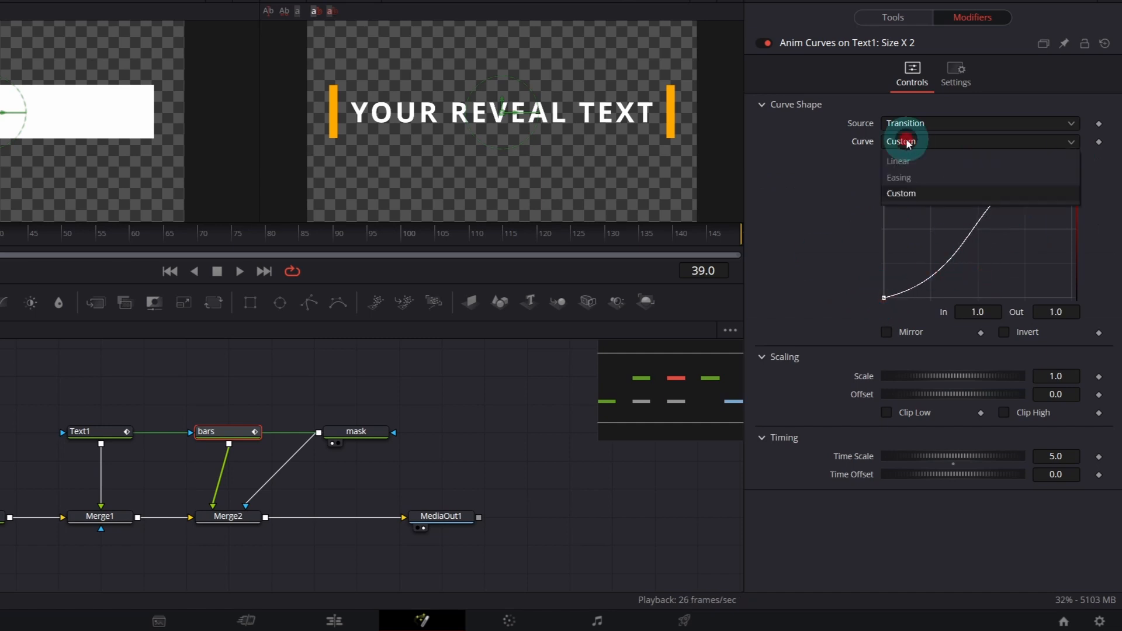
{"action": "mouse_move", "coordinate": [919, 178]}
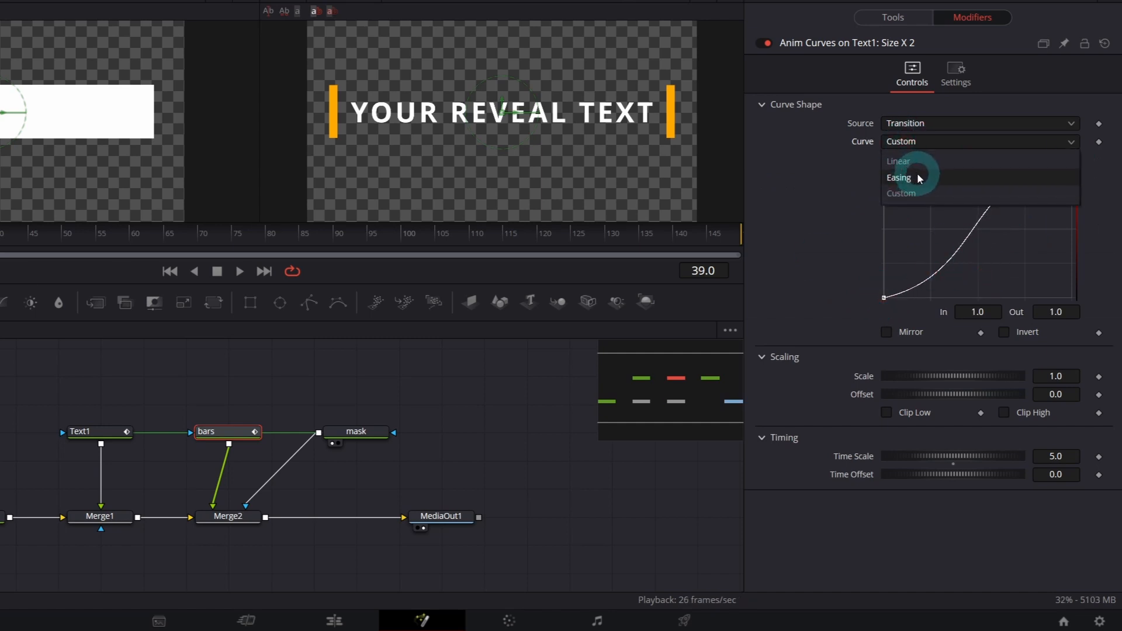
{"action": "left_click", "coordinate": [899, 176]}
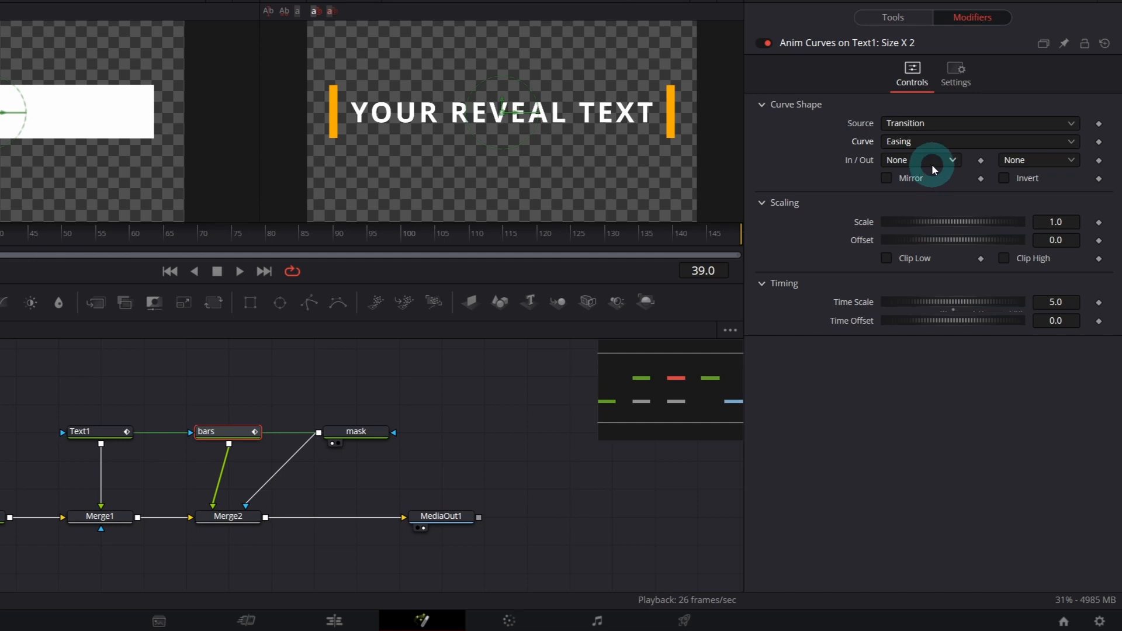
{"action": "left_click", "coordinate": [922, 160]}
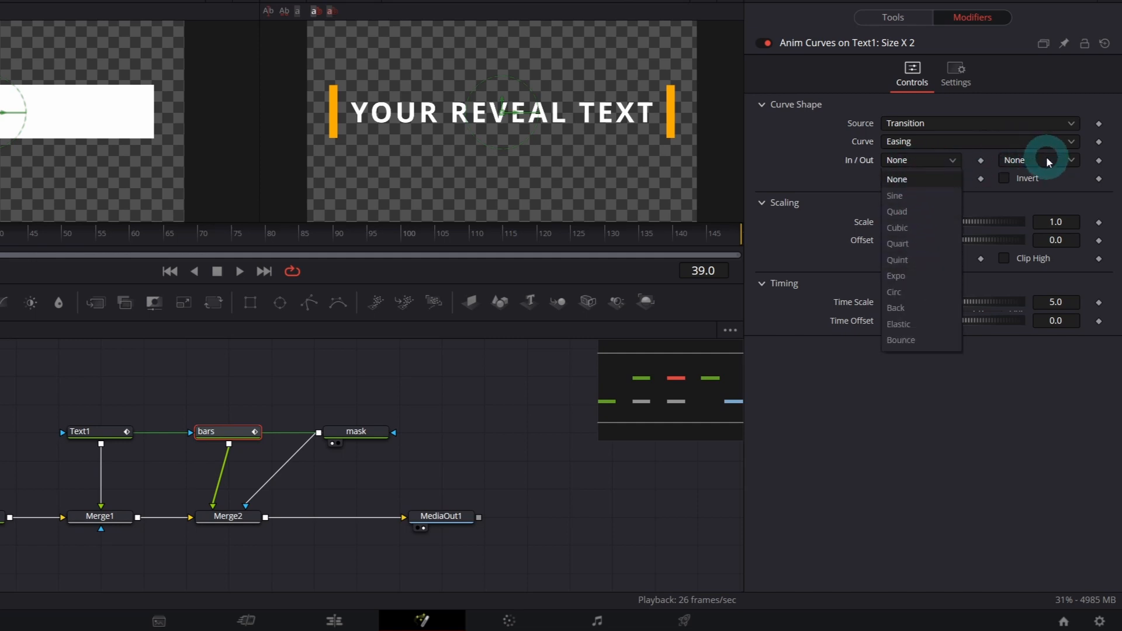
{"action": "left_click", "coordinate": [895, 195]}
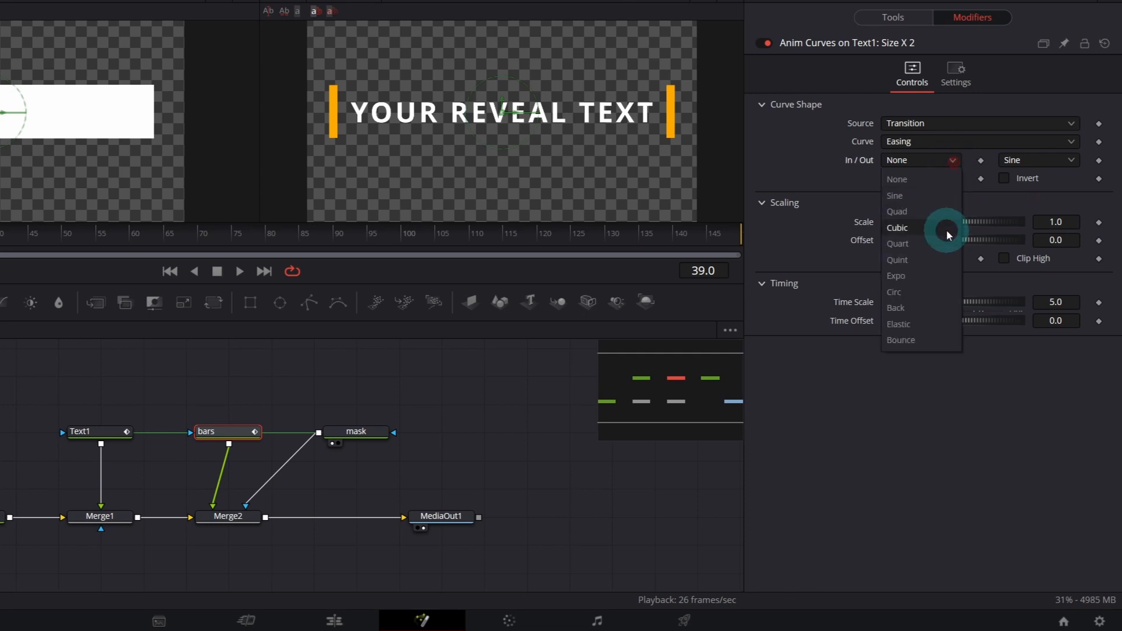
{"action": "left_click", "coordinate": [897, 228]}
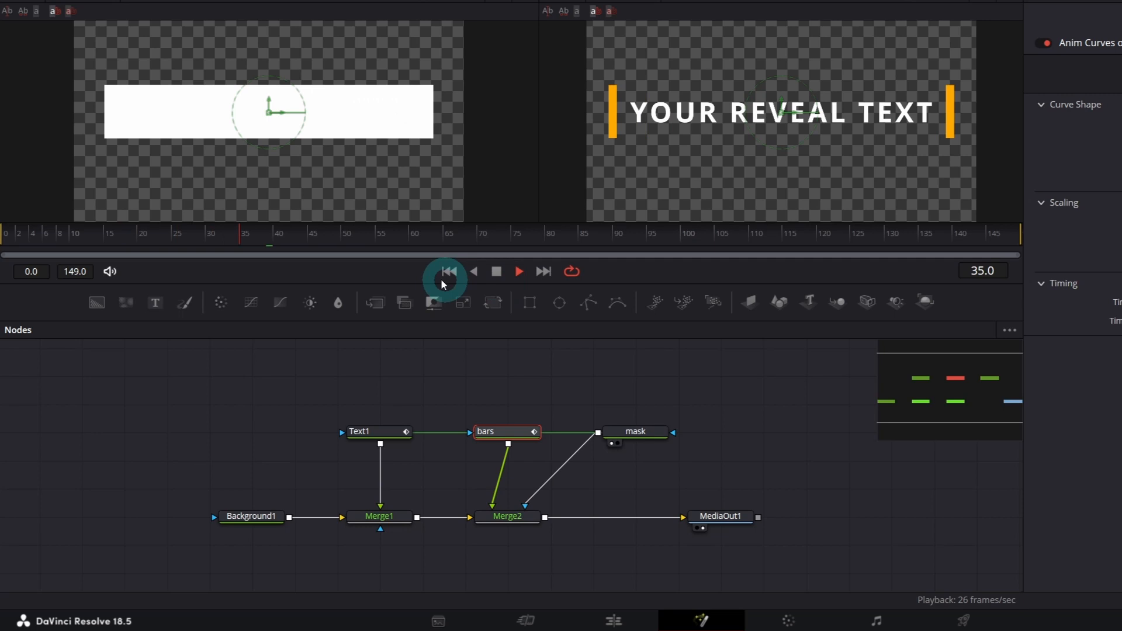
Step: Modify Text1's Layout Size with Anim Curves so the title shrinks to about 0.396
{"action": "left_click", "coordinate": [496, 270]}
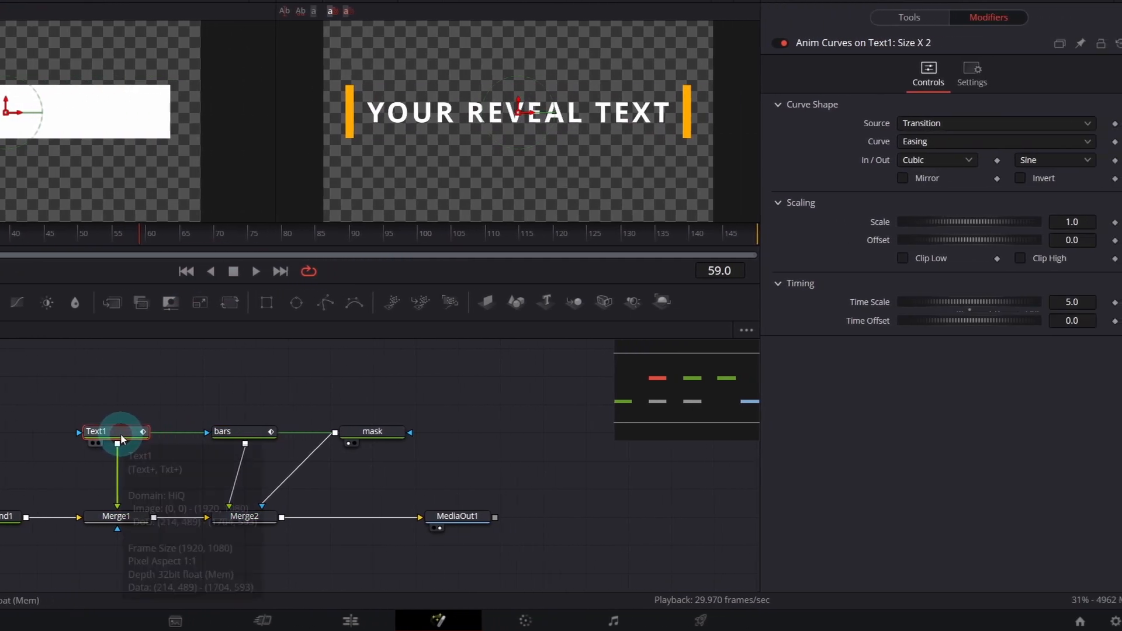
{"action": "left_click", "coordinate": [869, 50]}
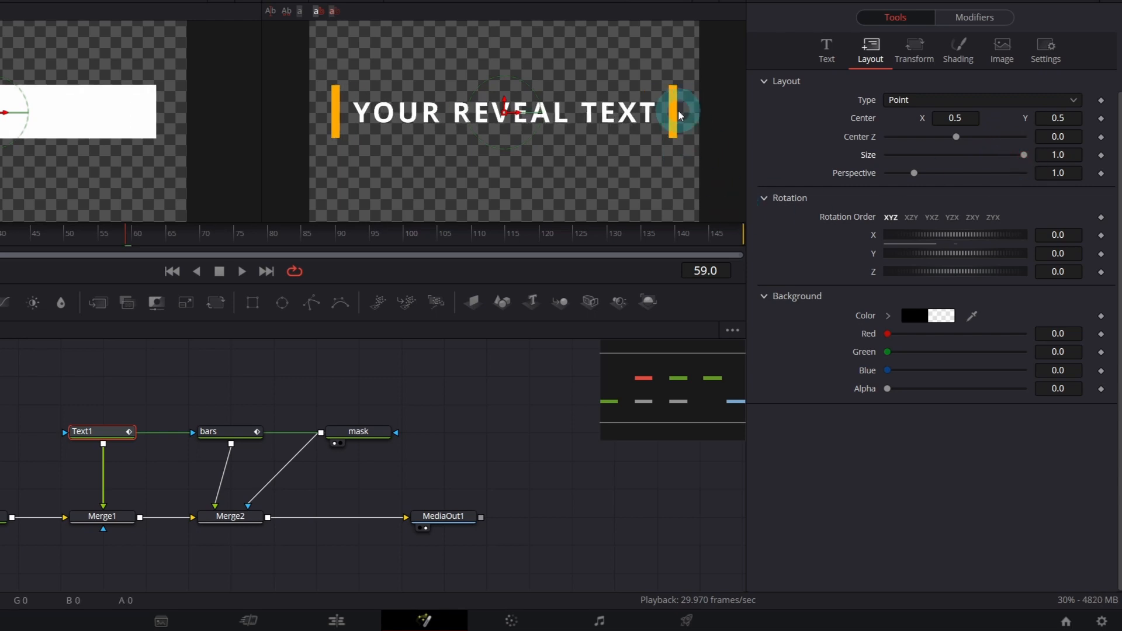
{"action": "left_click", "coordinate": [229, 432]}
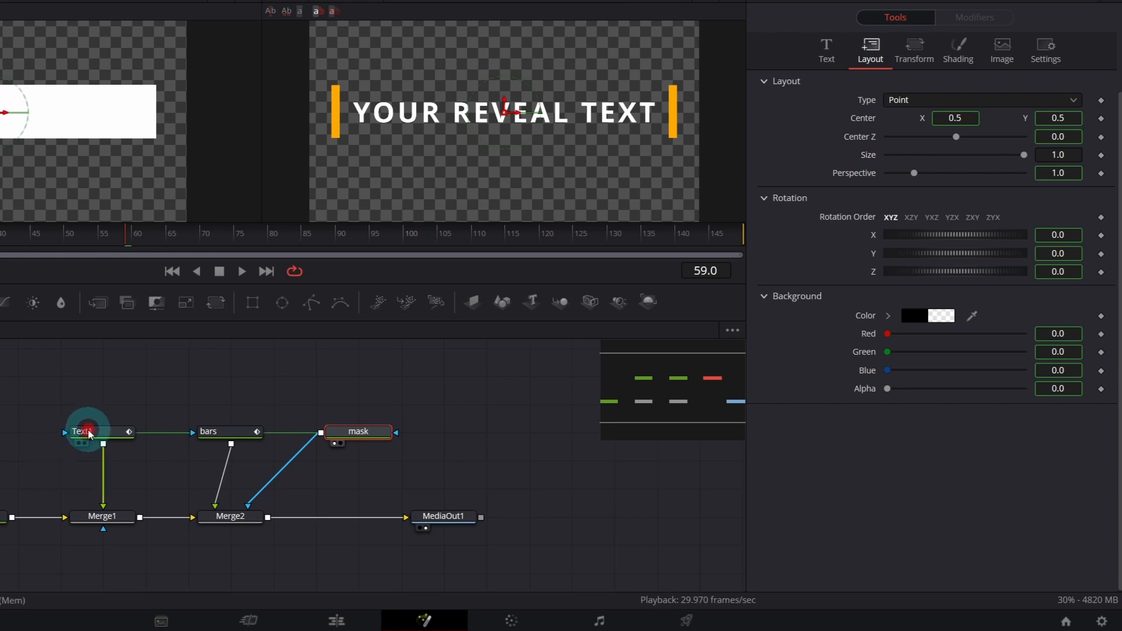
{"action": "left_click", "coordinate": [88, 432]}
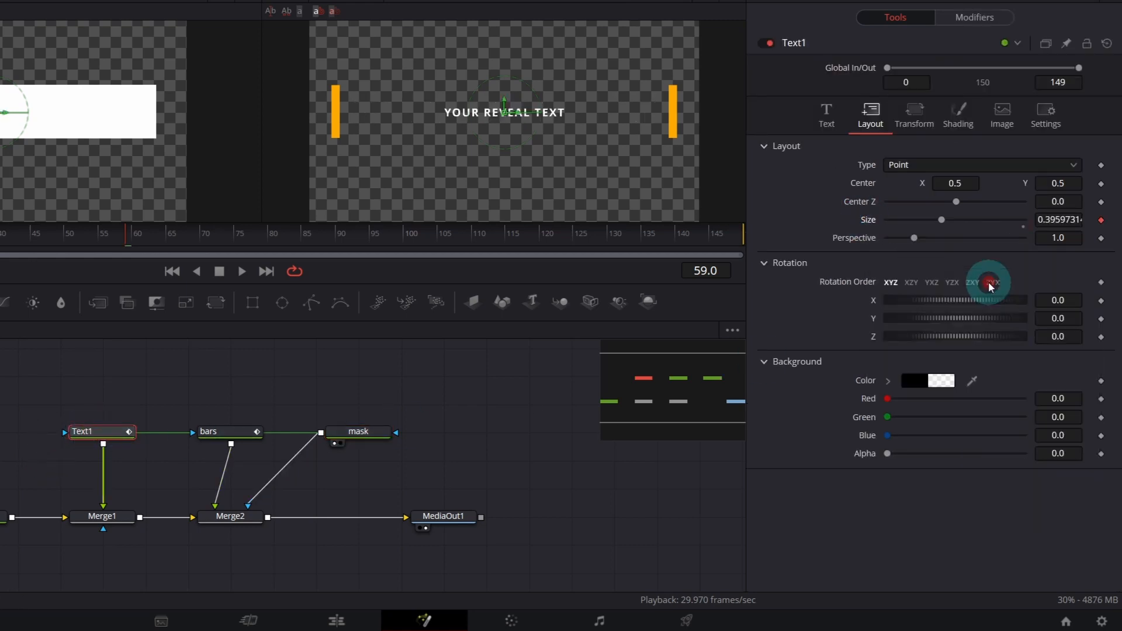
Step: Give the Layout Size anim curve Cubic-in, Sine-out easing and preview the reveal from the first frame
{"action": "left_click", "coordinate": [972, 18]}
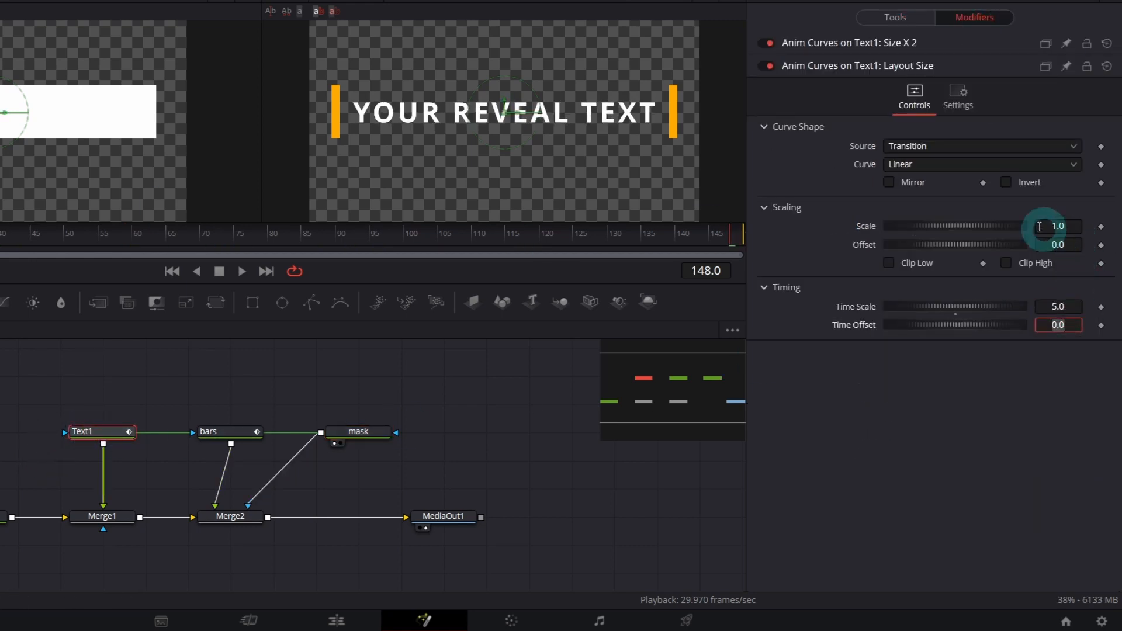
{"action": "left_click", "coordinate": [981, 164]}
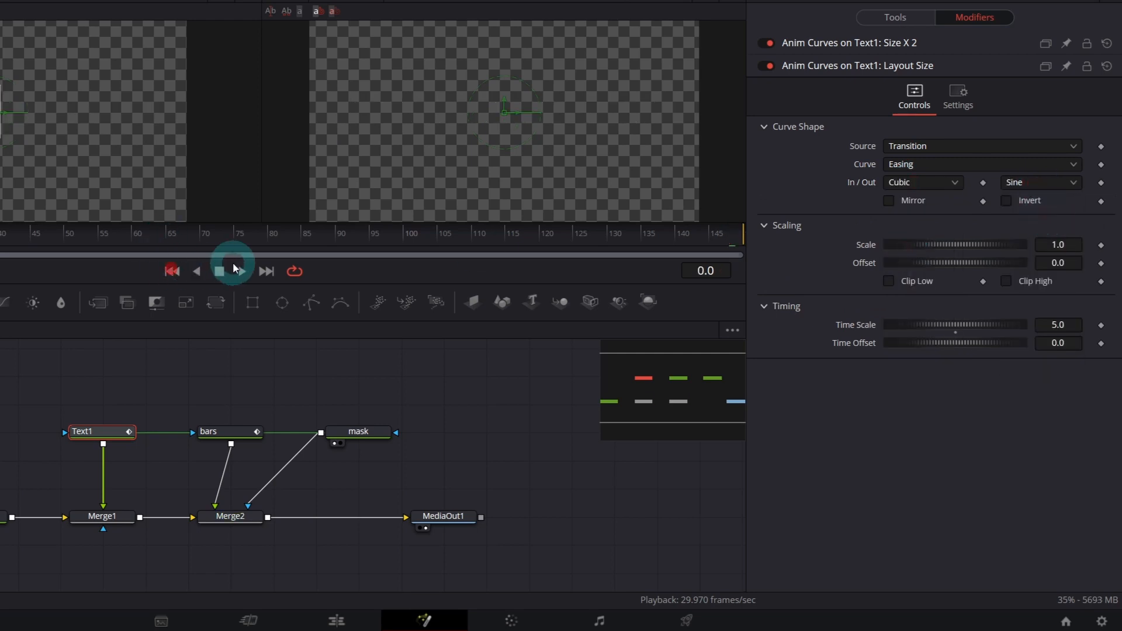
{"action": "left_click", "coordinate": [241, 271]}
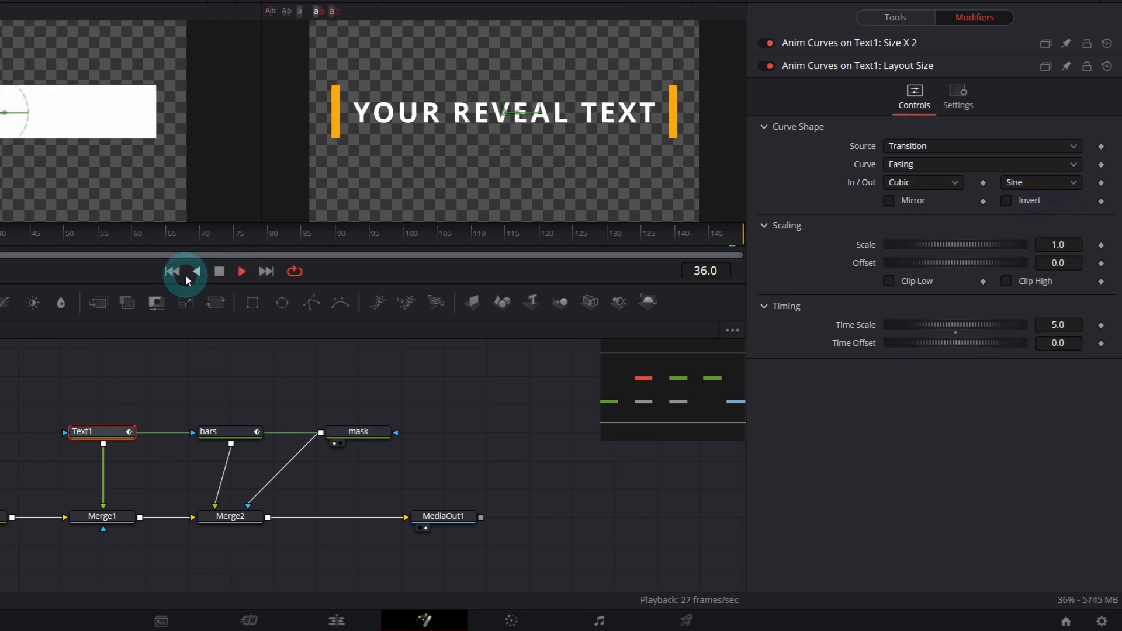
{"action": "right_click", "coordinate": [857, 263]}
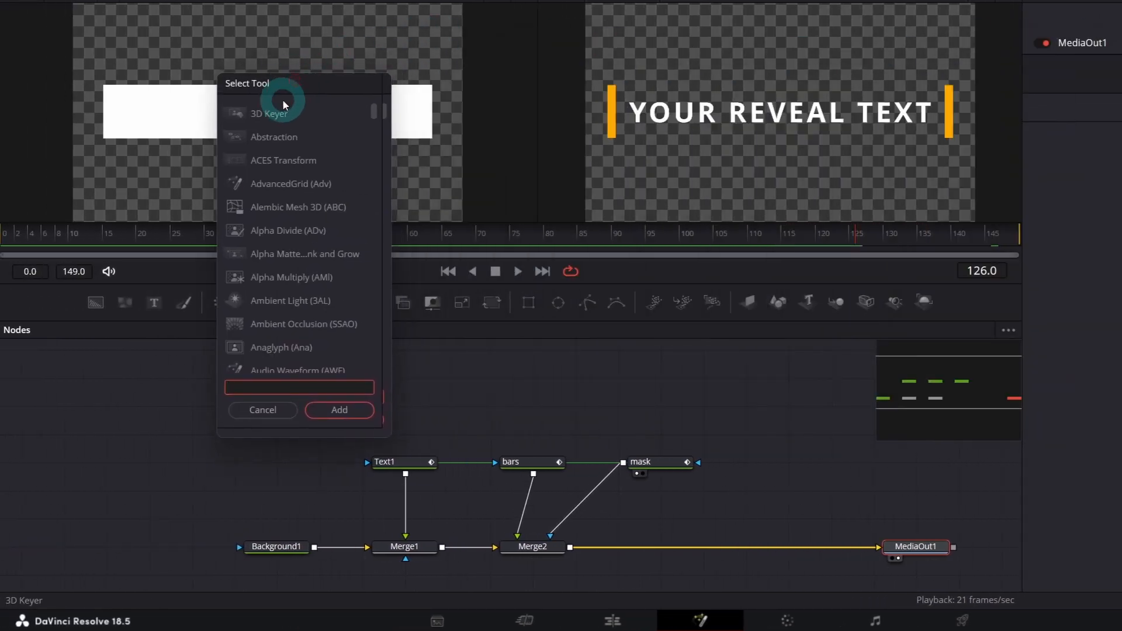
Step: Add Dissolve1 before MediaOut1 and a TimeSpeed1 copy of Merge2 feeding its foreground
{"action": "type", "text": "disso"}
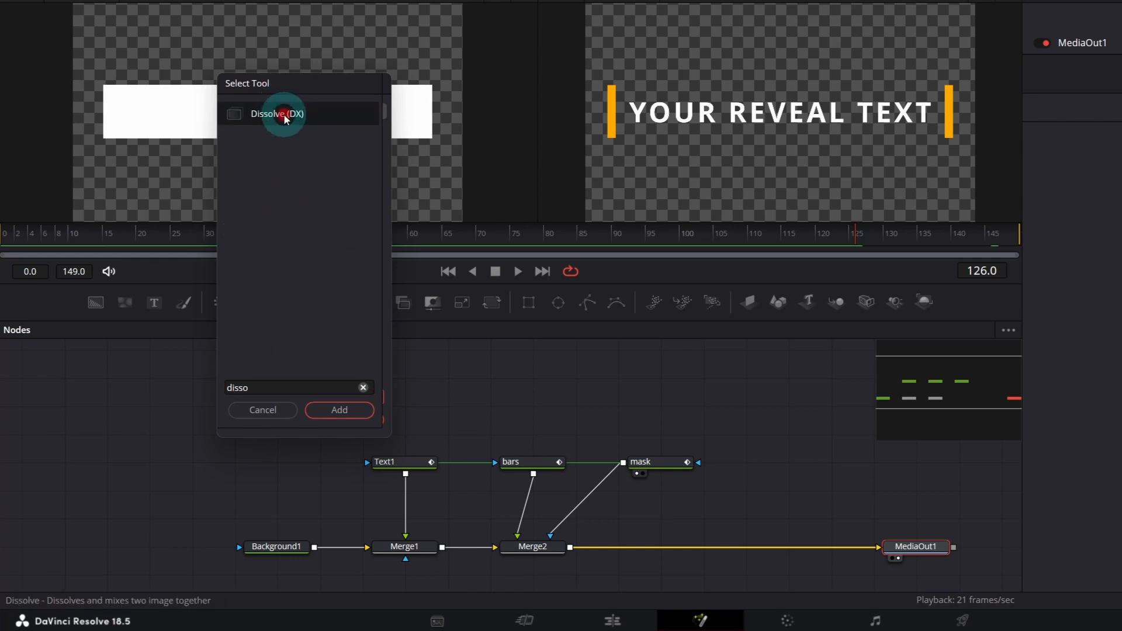
{"action": "left_click", "coordinate": [339, 410]}
{"action": "type", "text": "speed"}
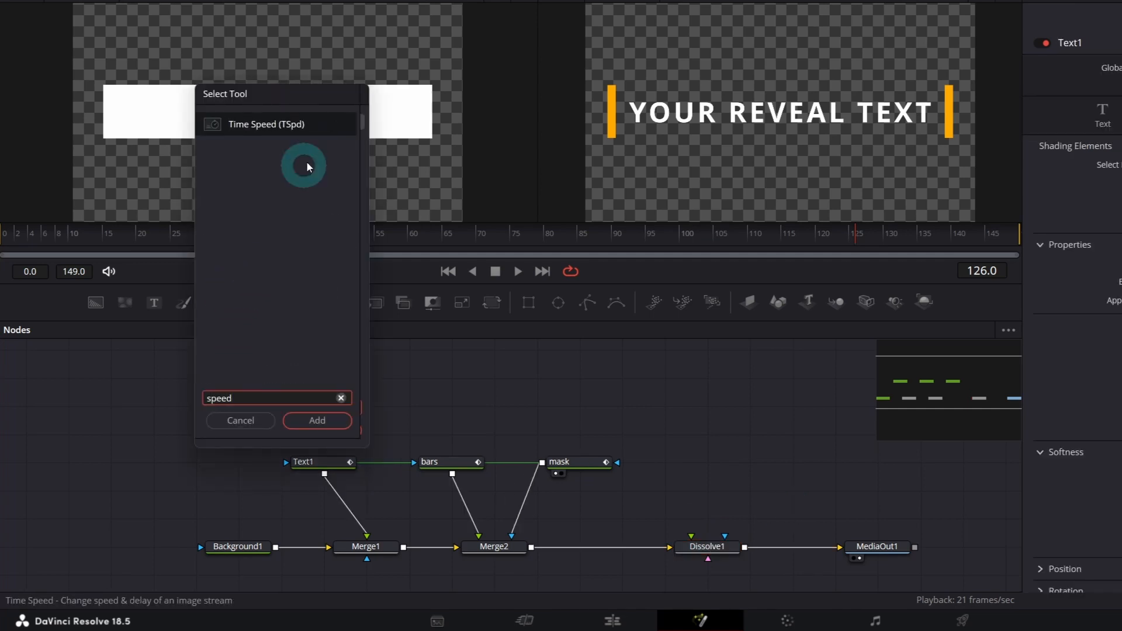
{"action": "left_click", "coordinate": [317, 420]}
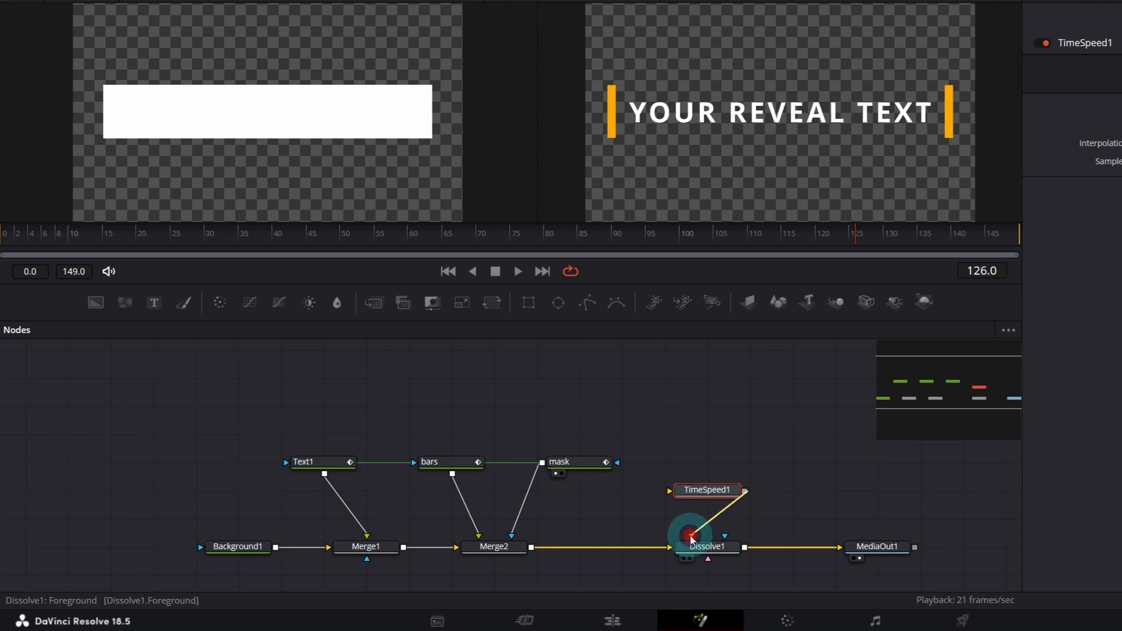
{"action": "left_click", "coordinate": [708, 546]}
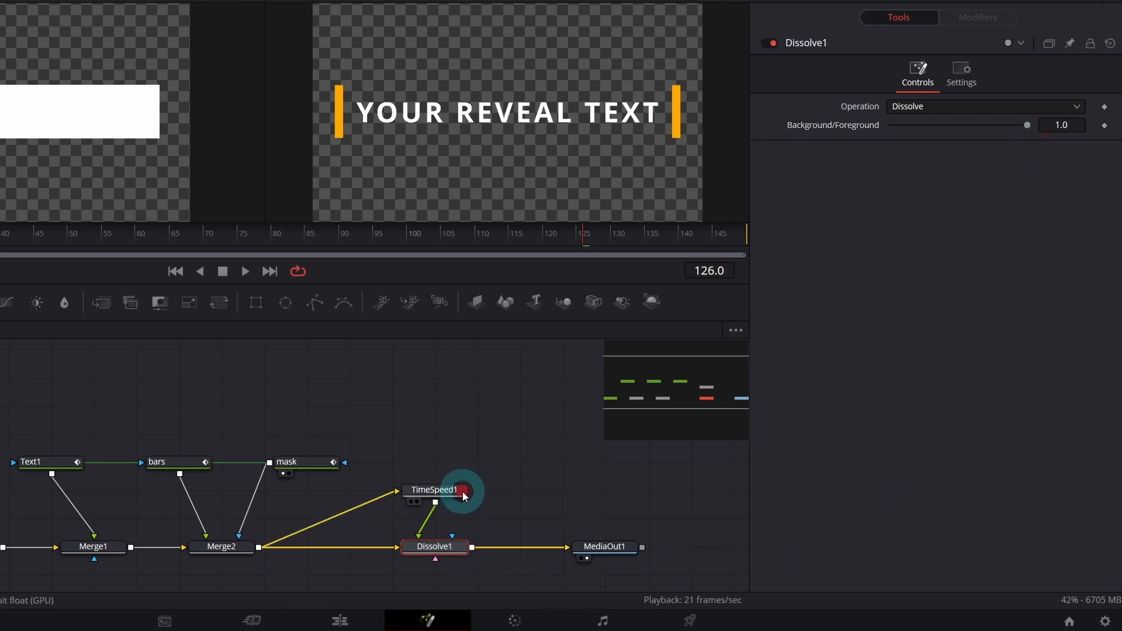
Step: Set TimeSpeed1's Speed to -1 and Dissolve1's Background/Foreground mix to 0
{"action": "left_click", "coordinate": [433, 490]}
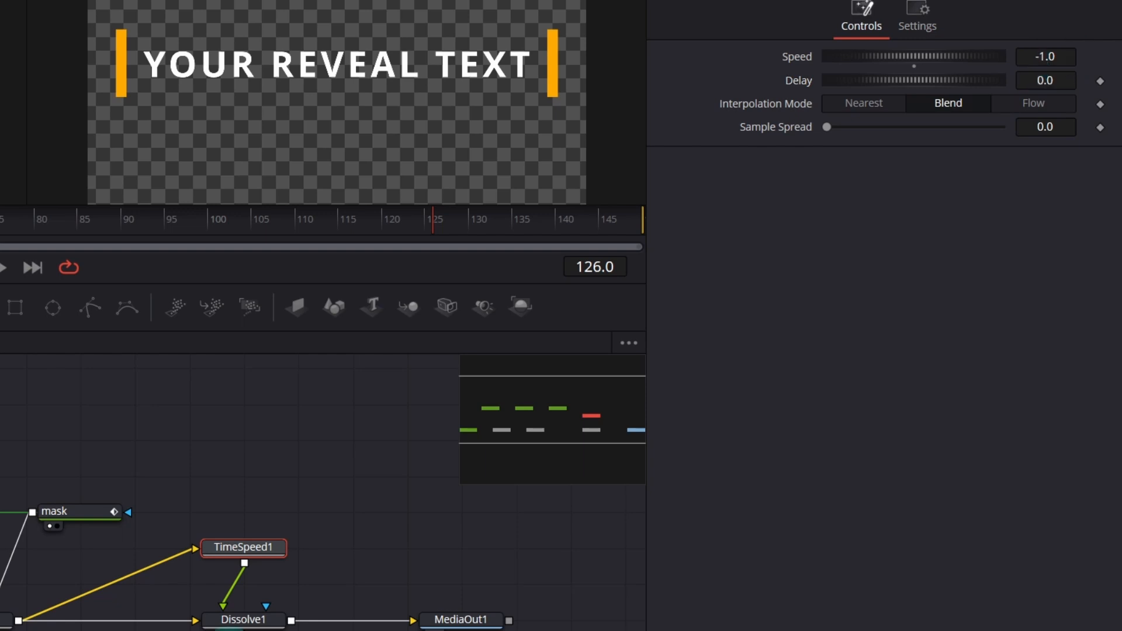
{"action": "left_click", "coordinate": [243, 620]}
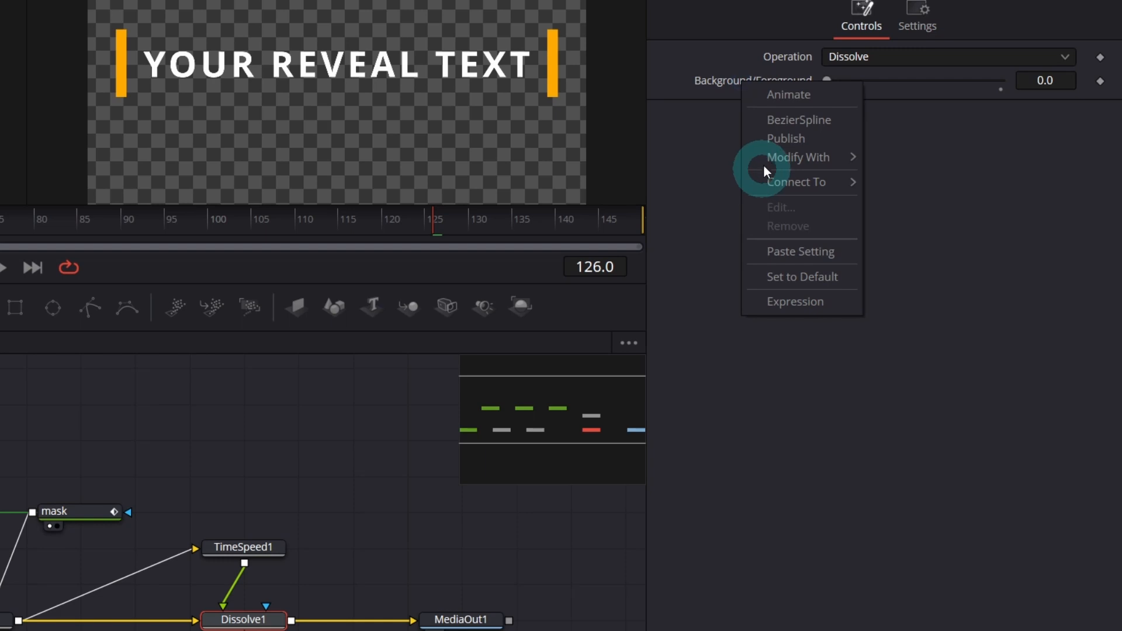
Step: Drive Dissolve1's mix with the expression iif(time>comp.RenderEnd/2,1,0) and play the reversing reveal
{"action": "left_click", "coordinate": [794, 302]}
{"action": "type", "text": "iif(time>comp.RenderEnd/2,1,0)"}
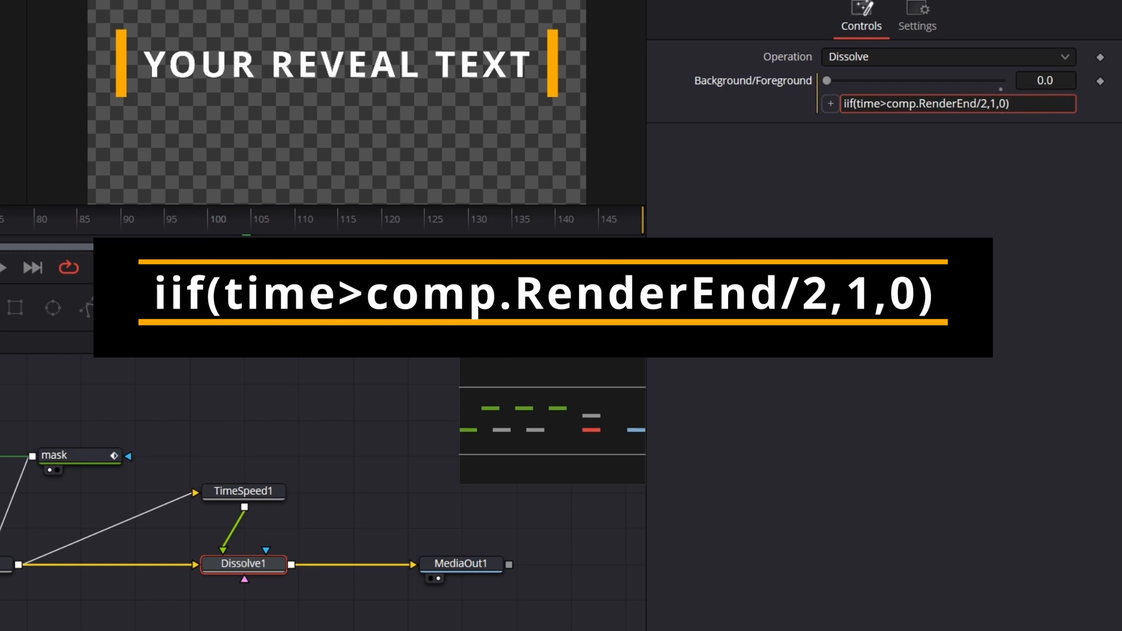
{"action": "double_click", "coordinate": [279, 293]}
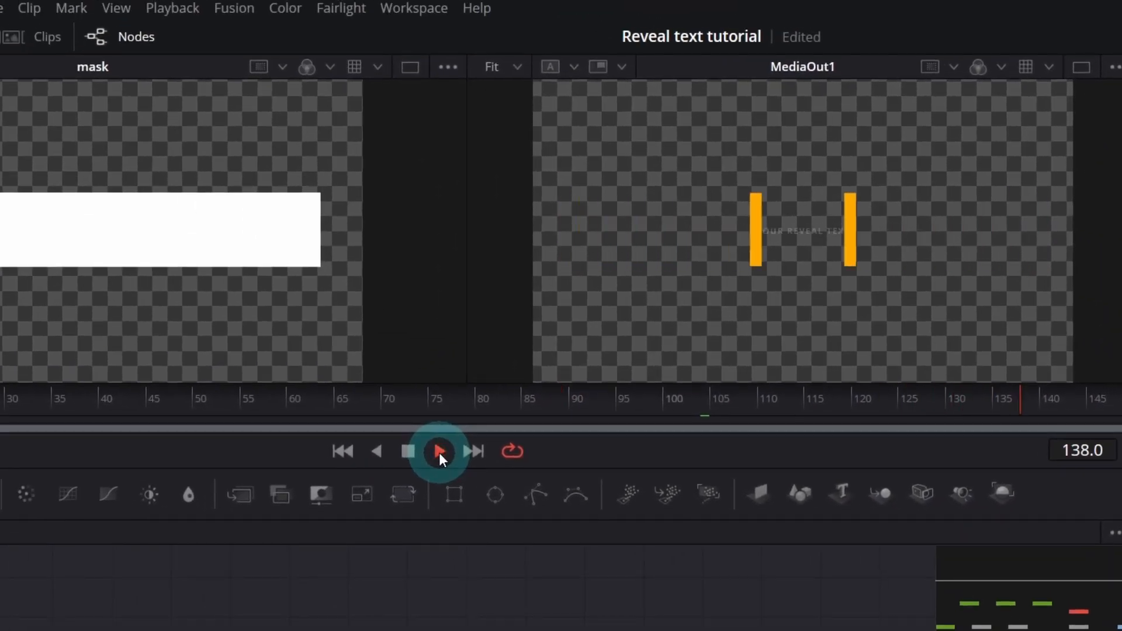
{"action": "left_click", "coordinate": [439, 451]}
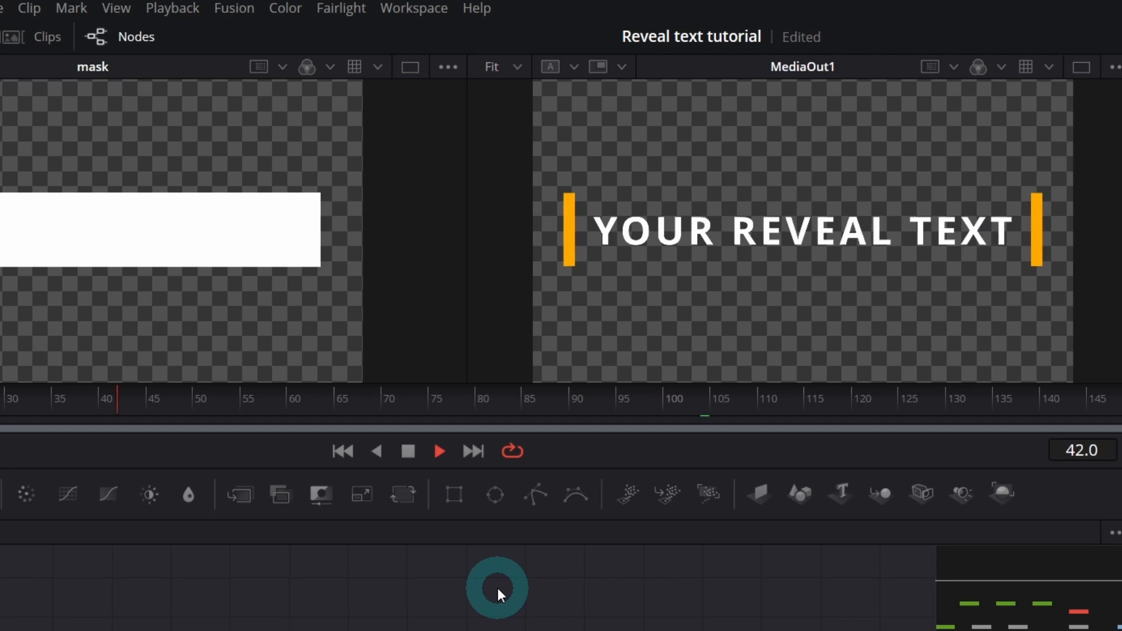
{"action": "left_click", "coordinate": [569, 397]}
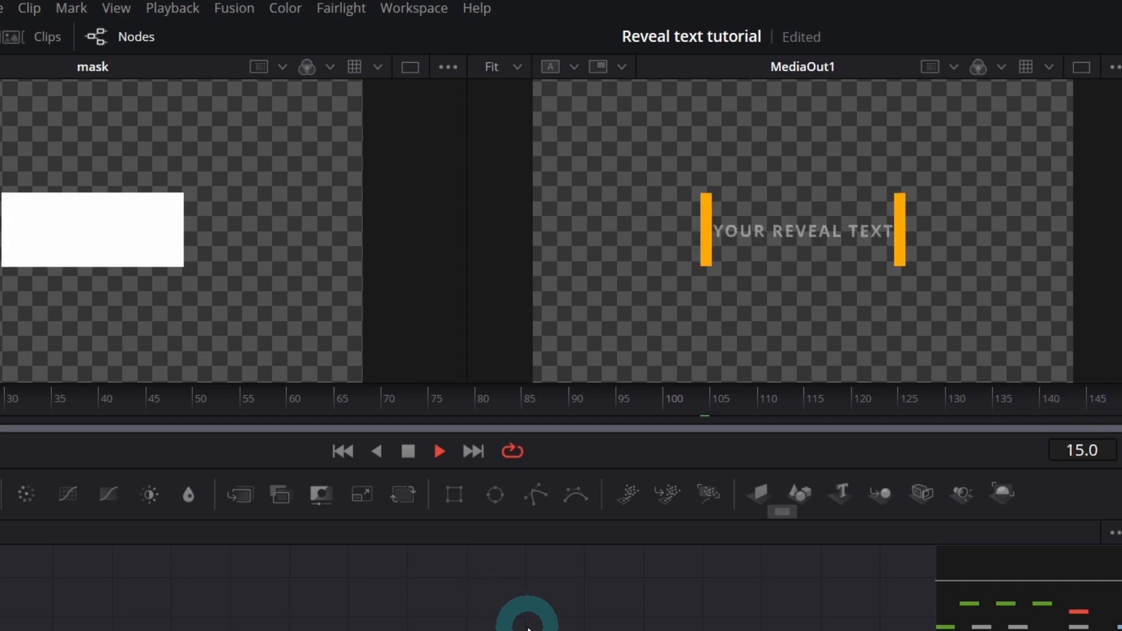
{"action": "left_click", "coordinate": [439, 451]}
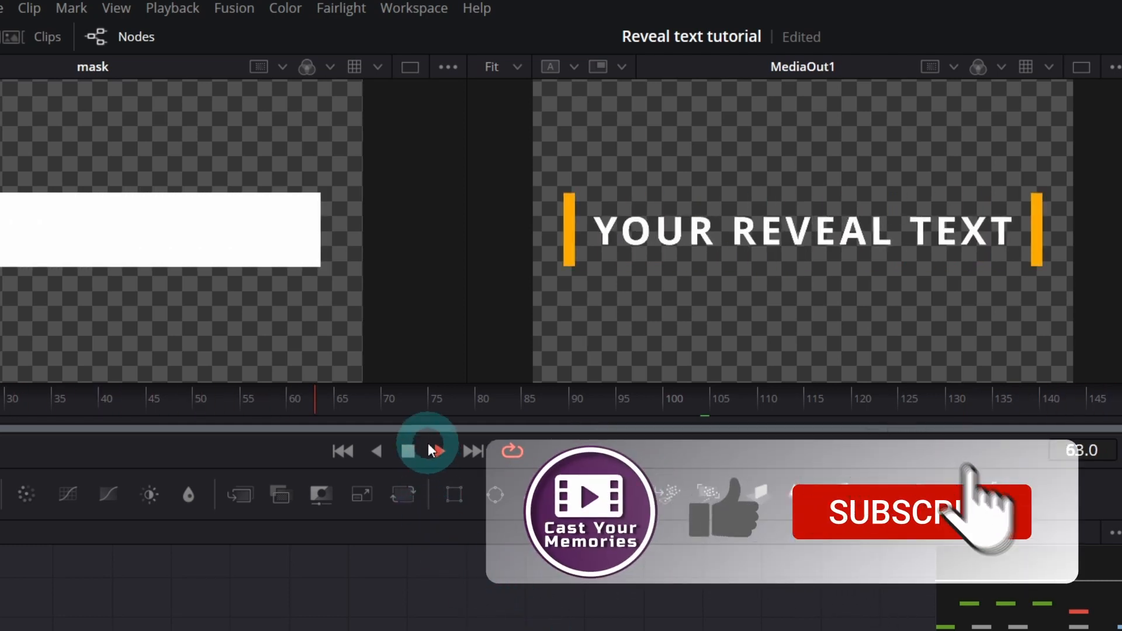